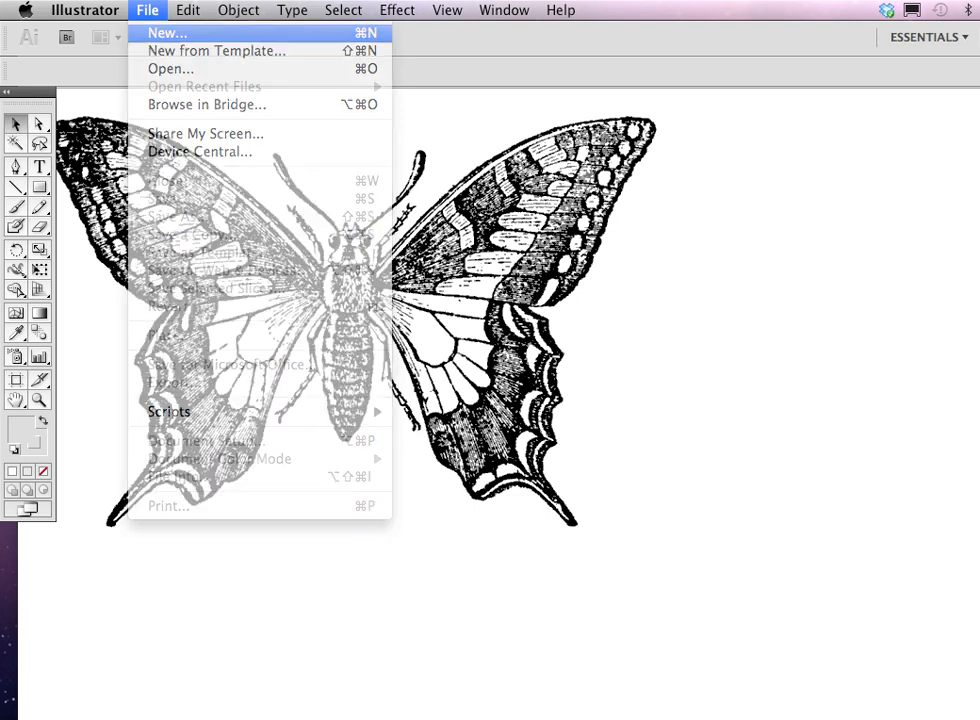
Step: Create a new Web-profile document sized 1024 × 768 with pixel units
{"action": "left_click", "coordinate": [166, 33]}
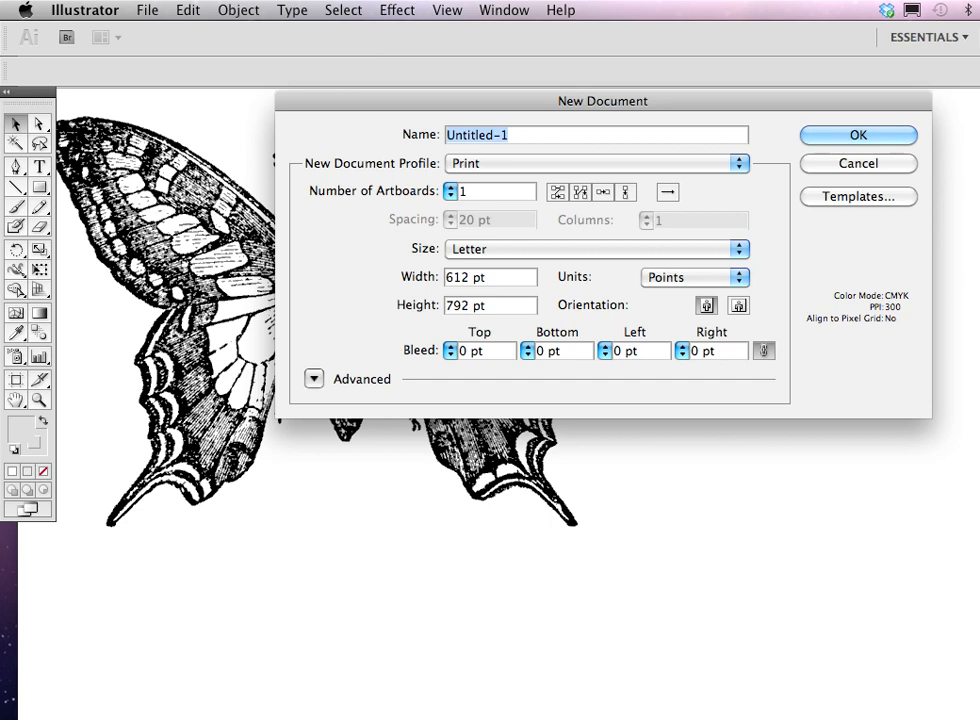
{"action": "left_click", "coordinate": [596, 163]}
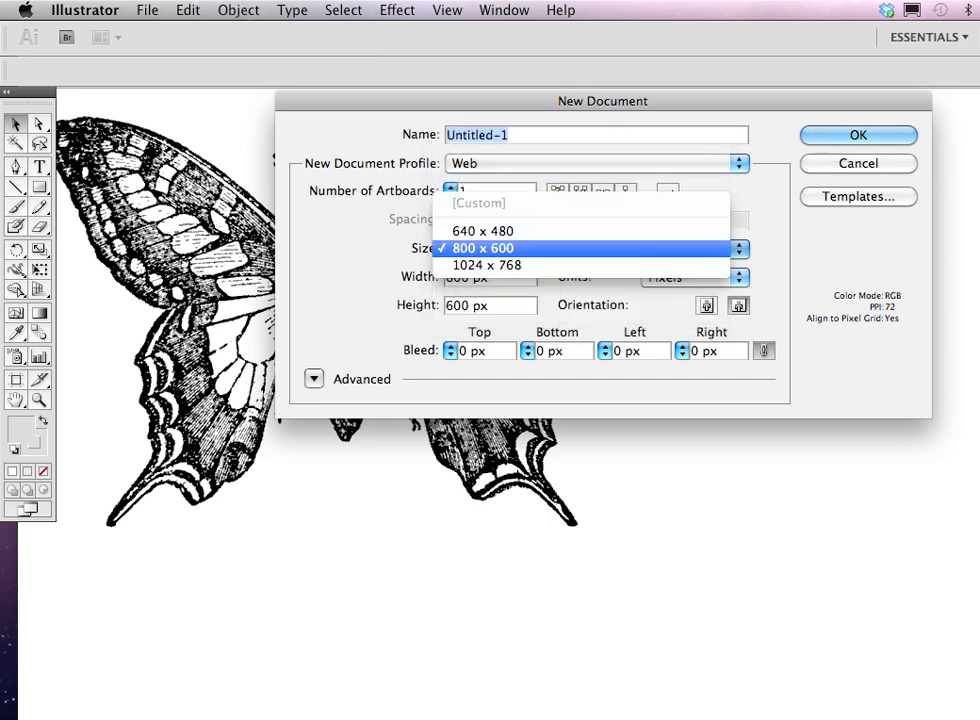
{"action": "left_click", "coordinate": [487, 265]}
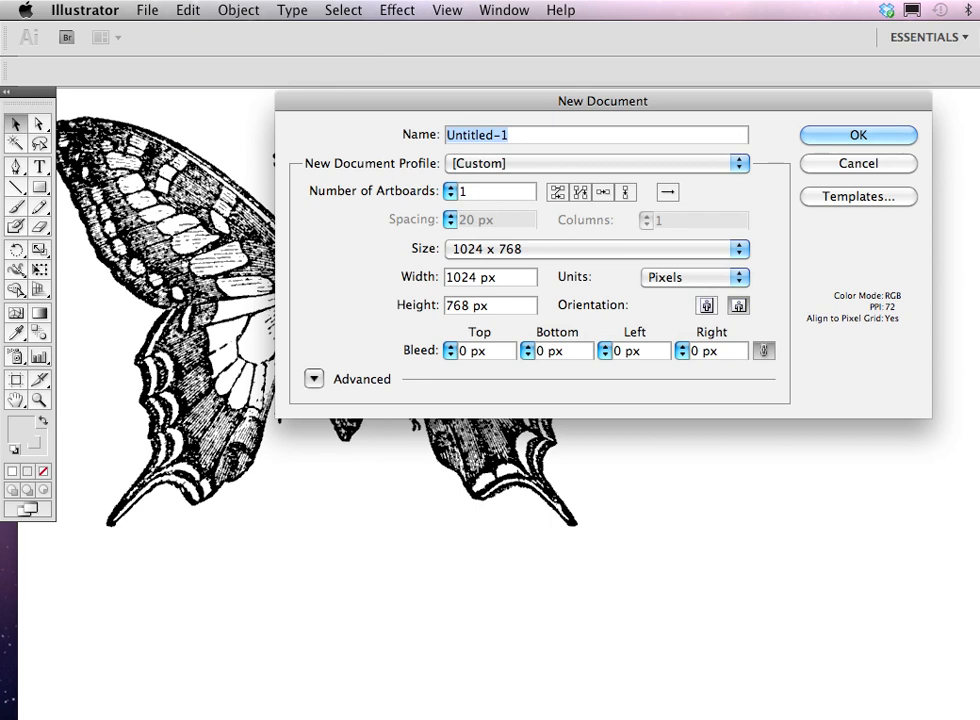
{"action": "left_click", "coordinate": [693, 277]}
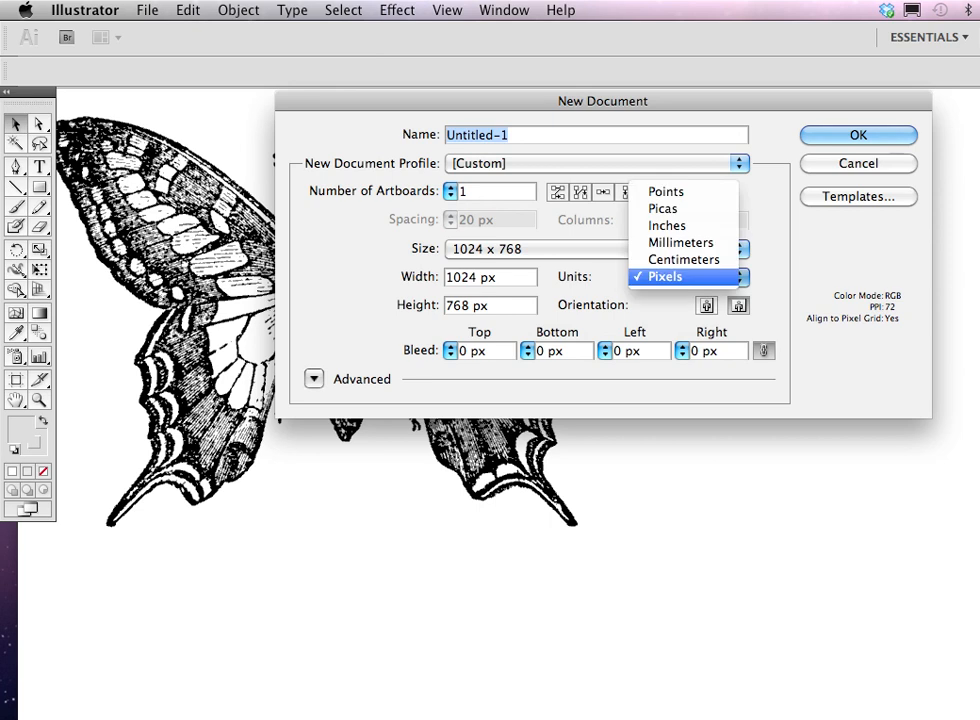
{"action": "mouse_move", "coordinate": [666, 225]}
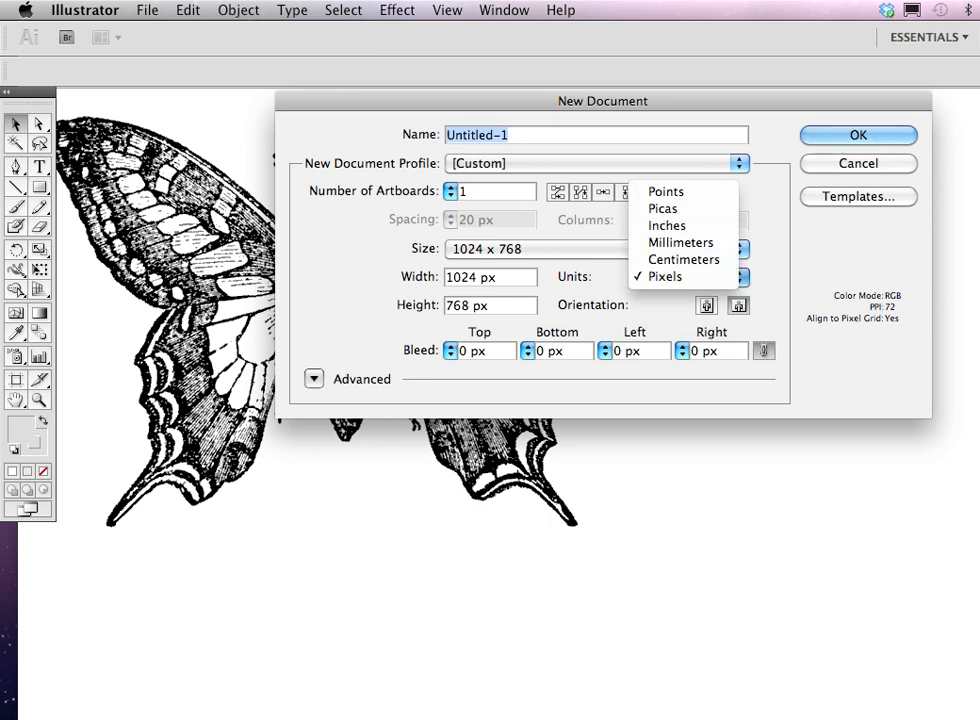
{"action": "left_click", "coordinate": [857, 134]}
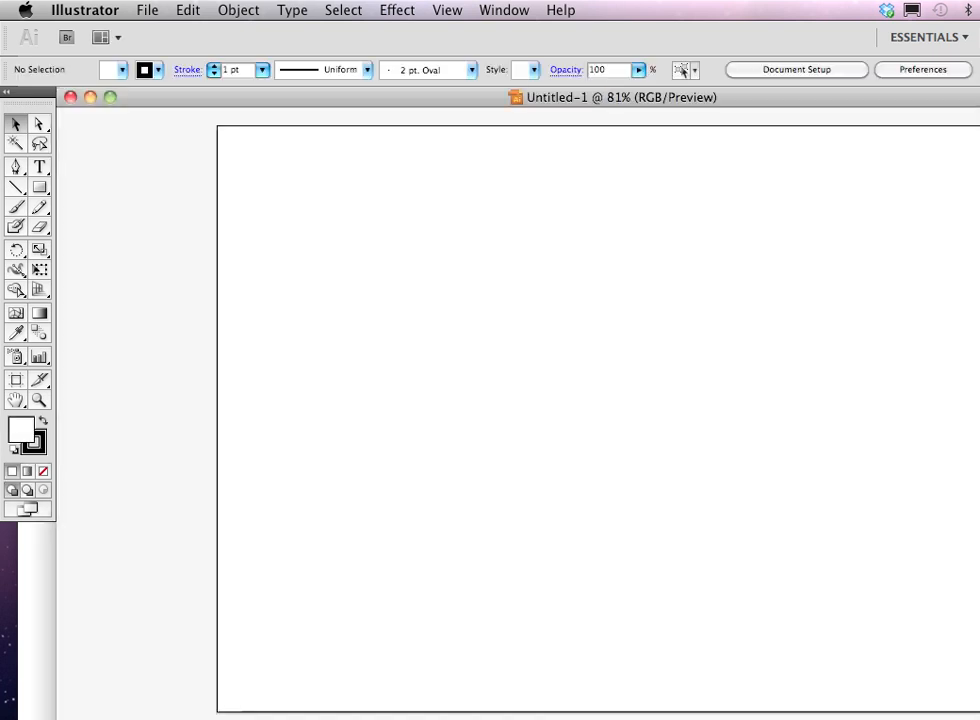
Step: Place butterfly_7506_lg.gif from the Desktop into the document as a linked image
{"action": "left_click", "coordinate": [147, 10]}
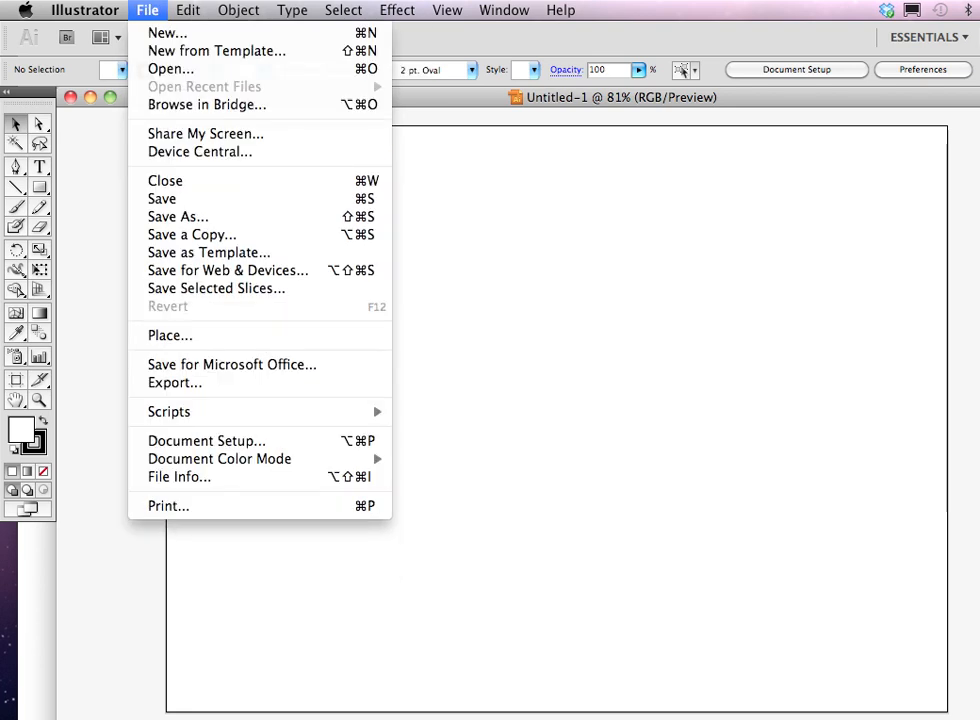
{"action": "left_click", "coordinate": [170, 335]}
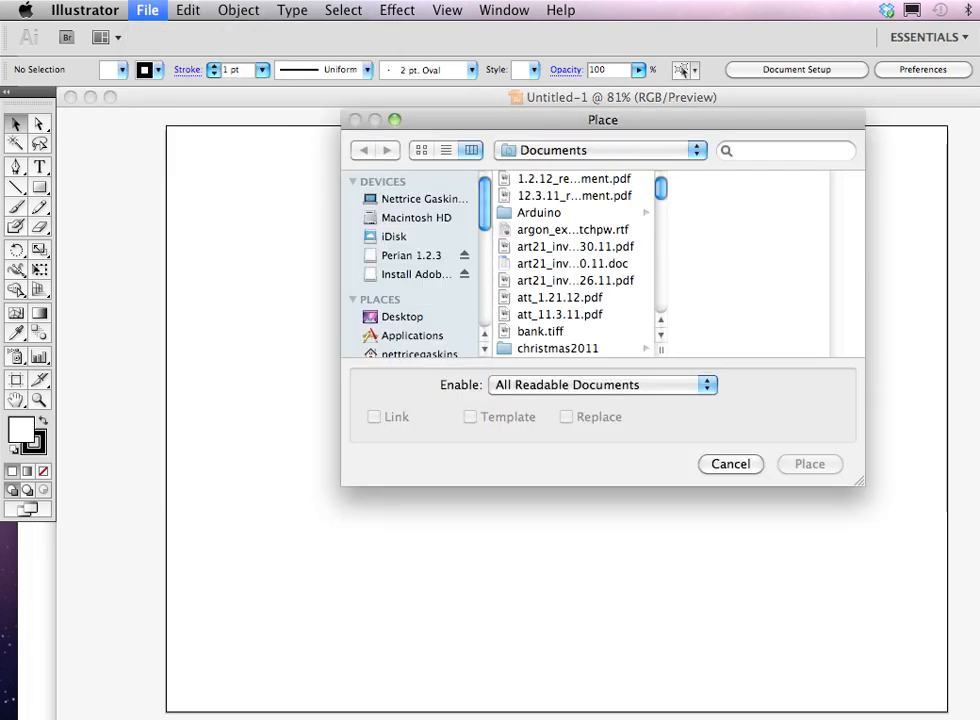
{"action": "scroll", "scroll_direction": "down", "scroll_amount": 3}
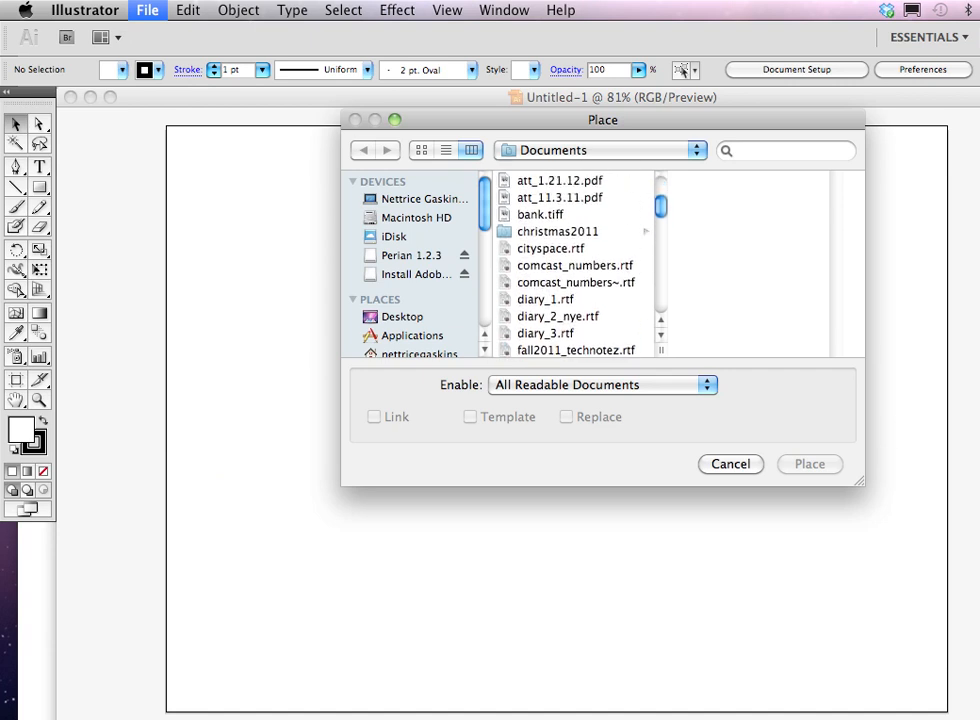
{"action": "scroll", "scroll_direction": "down", "scroll_amount": 3}
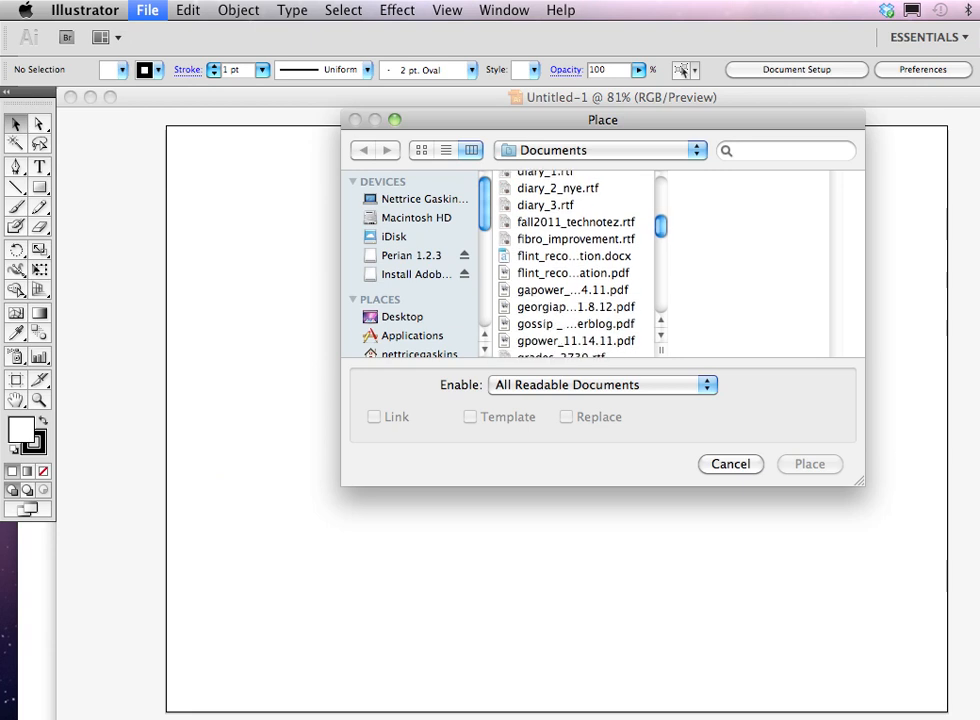
{"action": "left_click", "coordinate": [403, 316]}
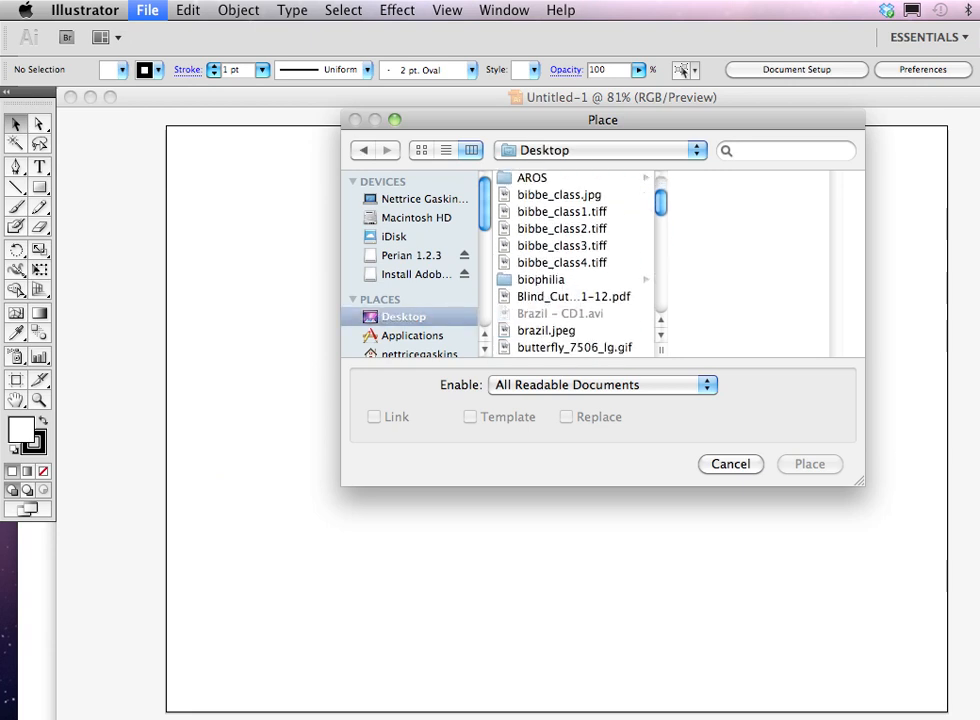
{"action": "left_click", "coordinate": [546, 203]}
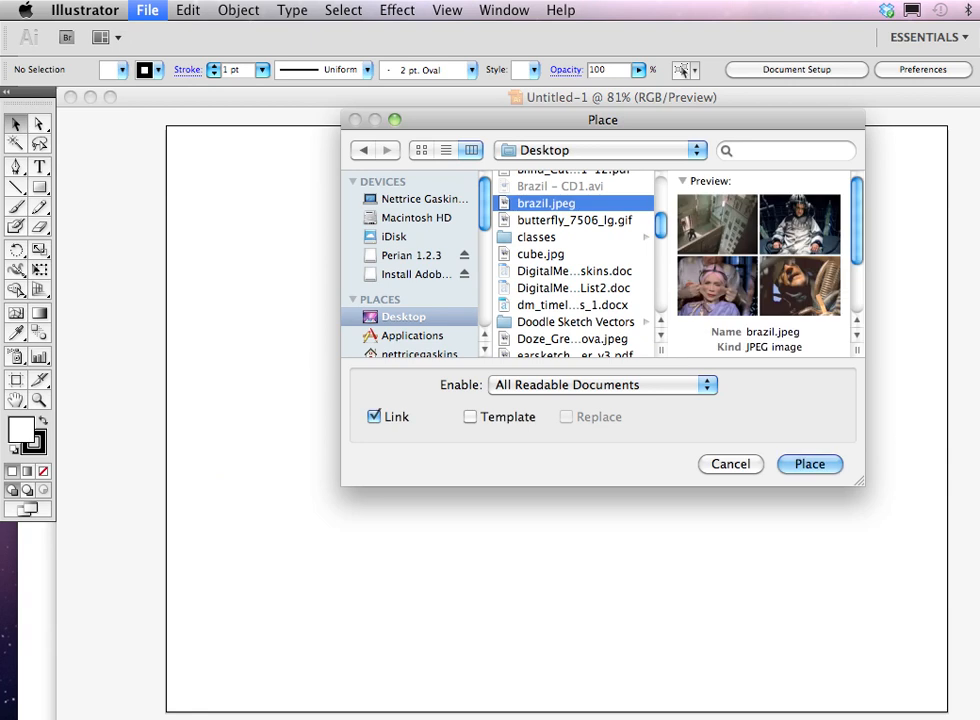
{"action": "left_click", "coordinate": [574, 220]}
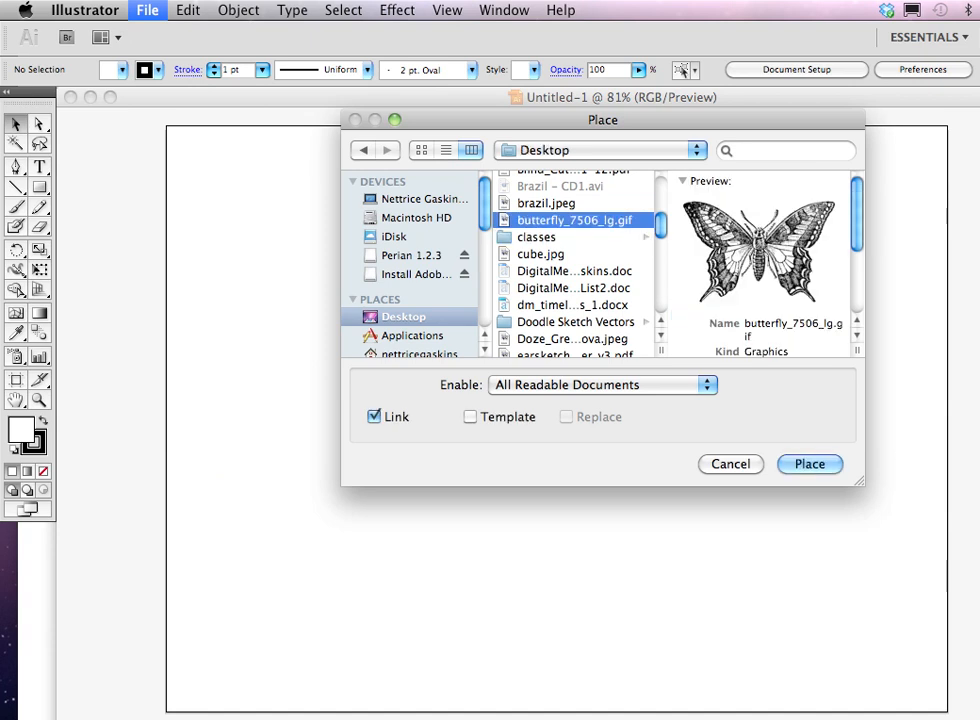
{"action": "left_click", "coordinate": [809, 463]}
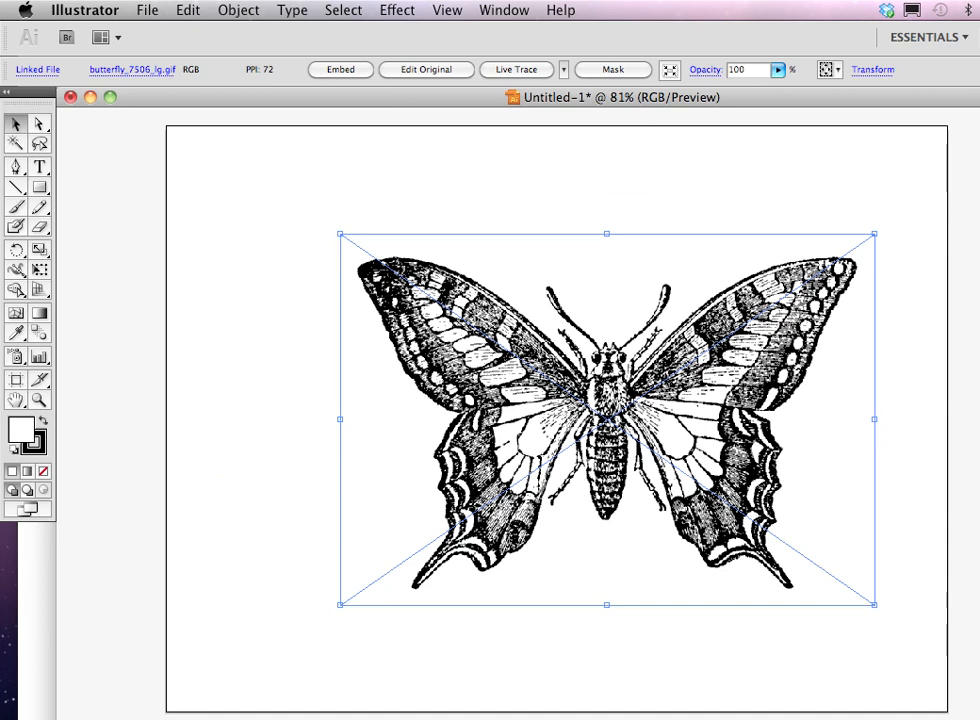
Step: Drag the placed butterfly image slightly up and left to the artboard centre
{"action": "left_click_drag", "start_coordinate": [607, 418], "coordinate": [576, 413]}
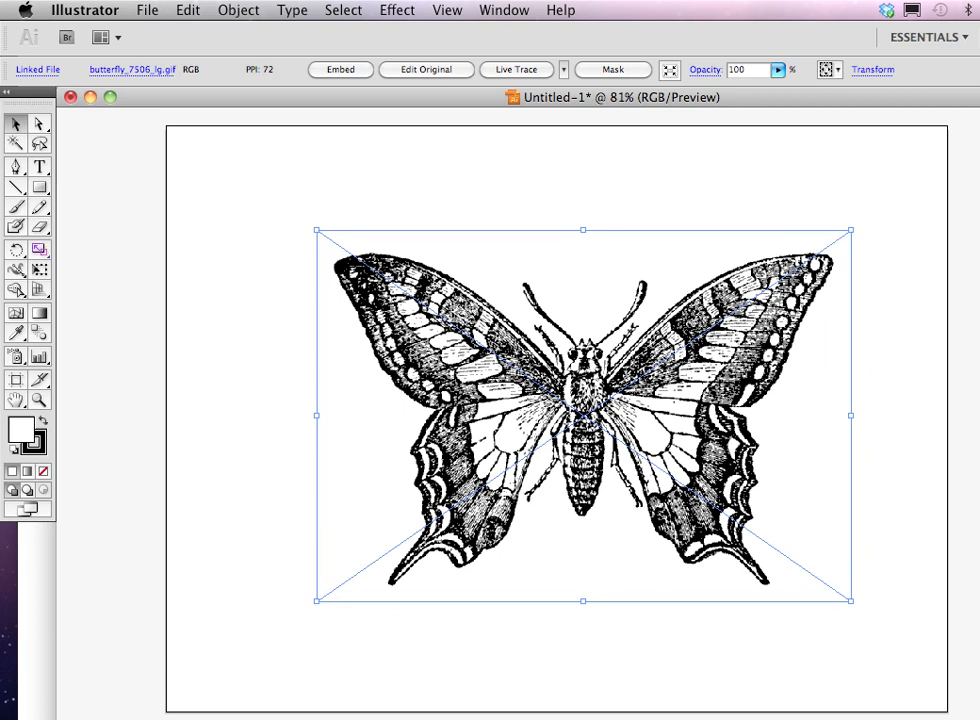
{"action": "mouse_move", "coordinate": [15, 187]}
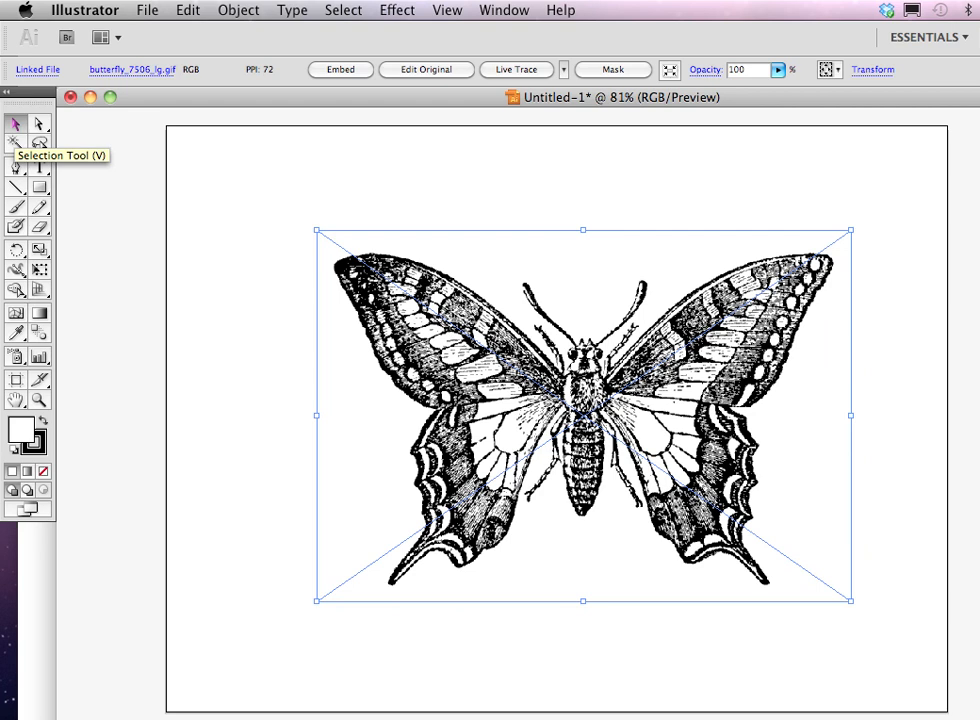
{"action": "mouse_move", "coordinate": [16, 143]}
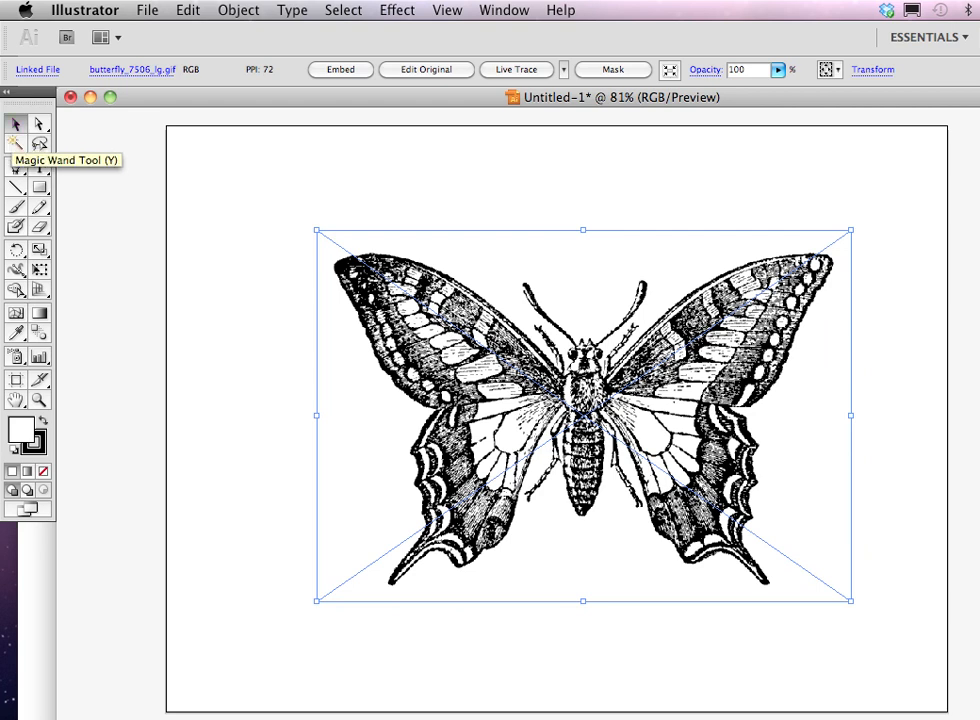
{"action": "mouse_move", "coordinate": [15, 123]}
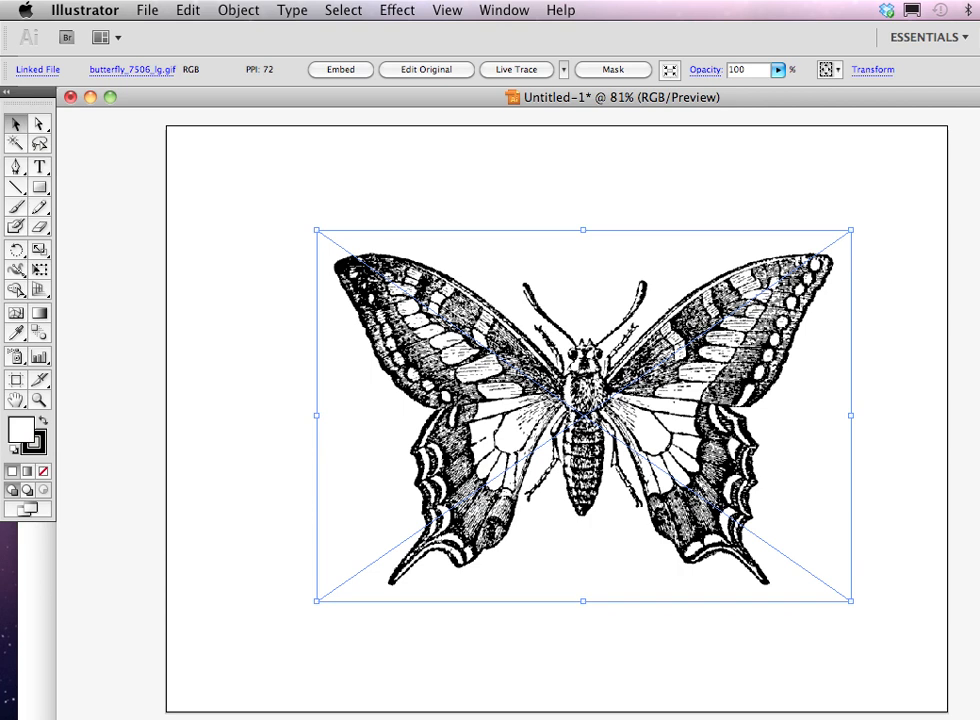
Step: Apply Live Trace to the selected butterfly image from the Control panel
{"action": "left_click", "coordinate": [516, 69]}
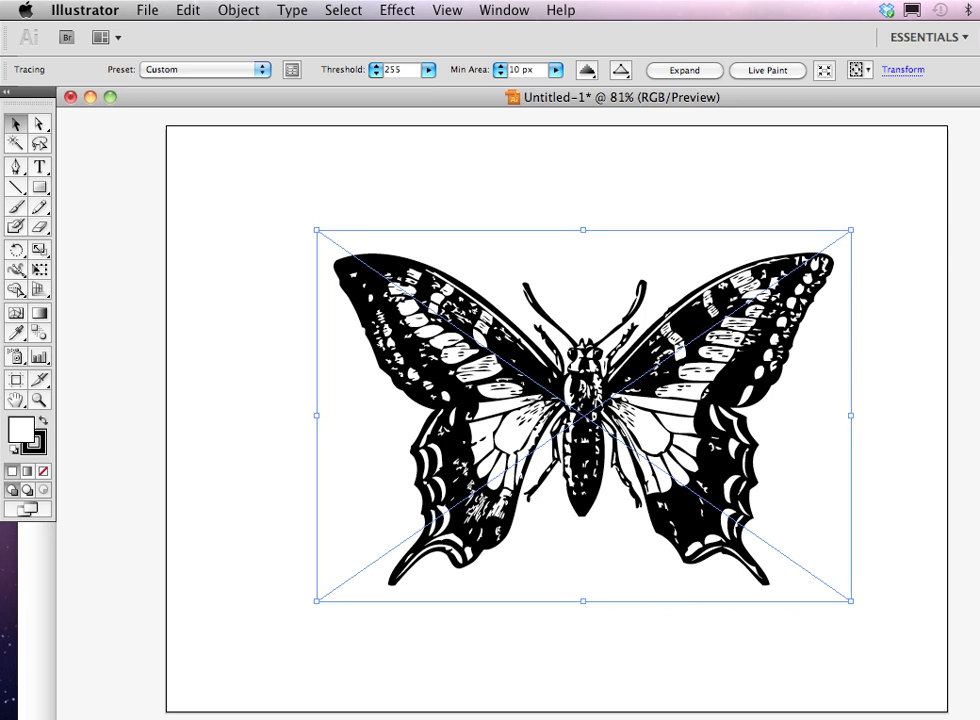
{"action": "mouse_move", "coordinate": [291, 69]}
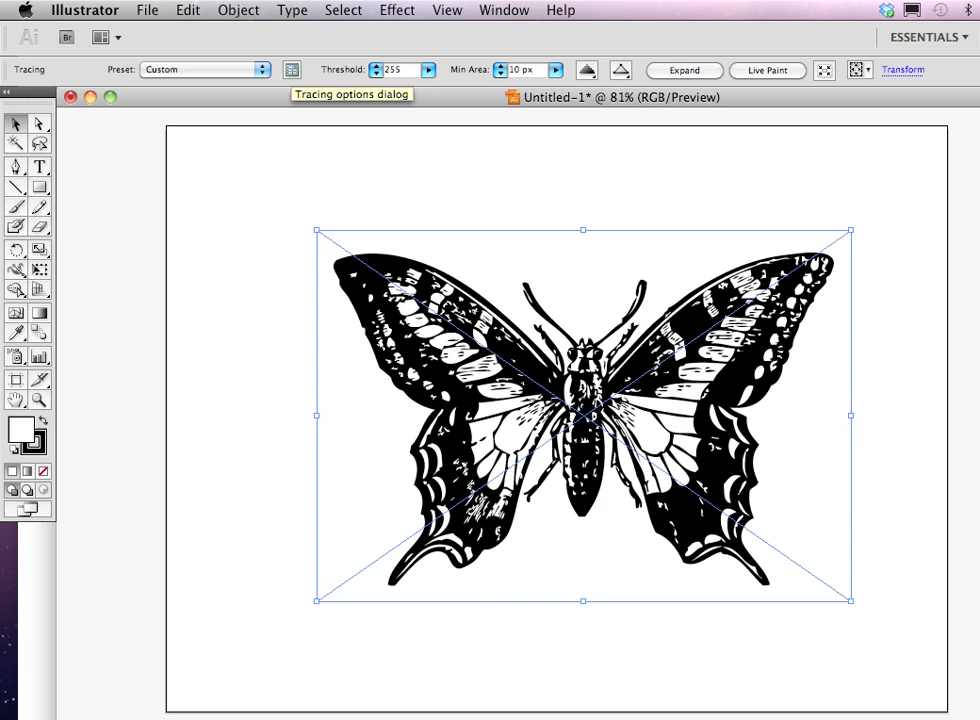
Step: Open Tracing Options, keep Black and White mode, and turn on Preview
{"action": "left_click", "coordinate": [291, 69]}
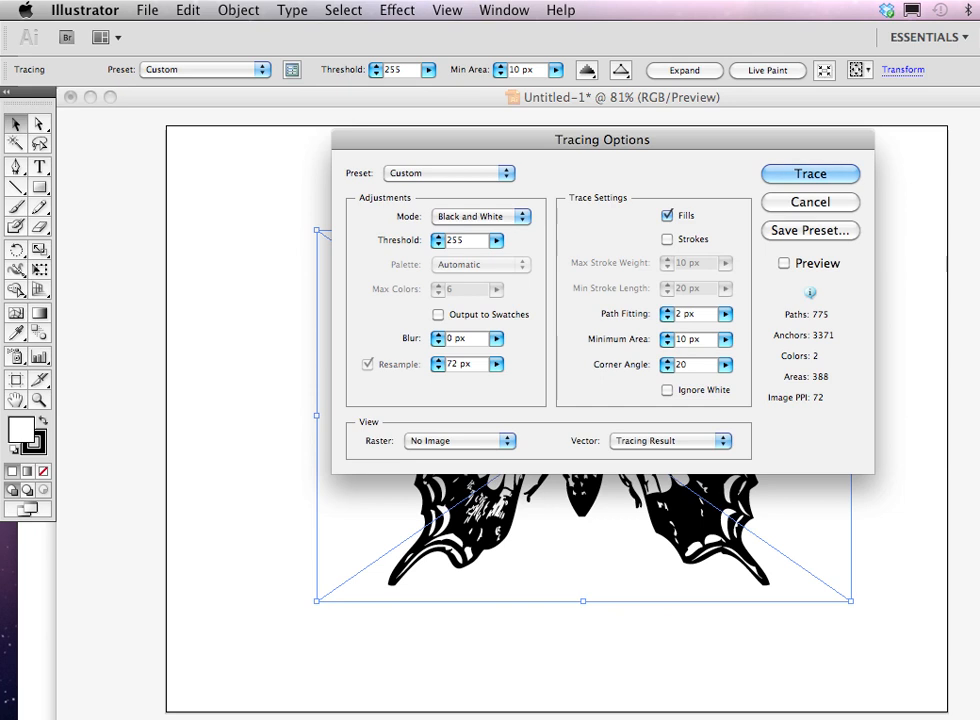
{"action": "left_click", "coordinate": [481, 216]}
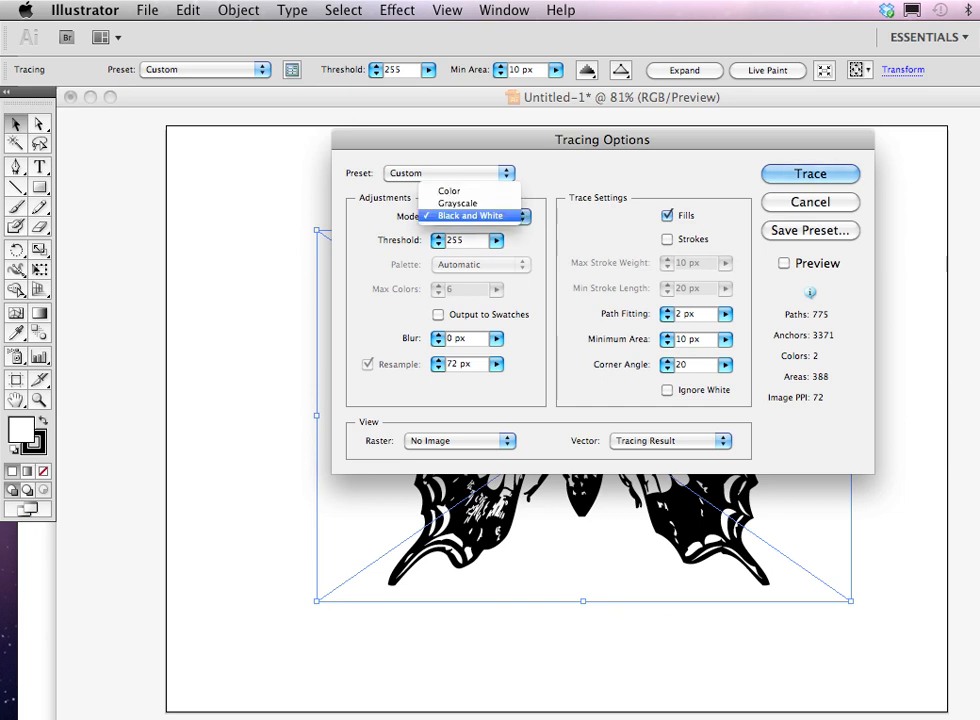
{"action": "mouse_move", "coordinate": [449, 190]}
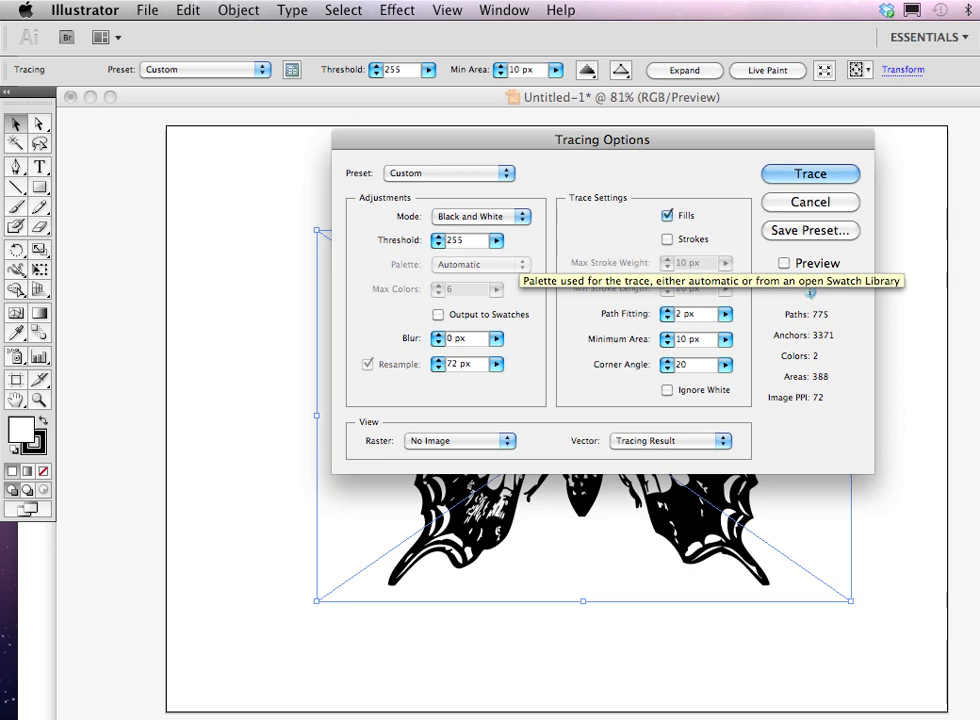
{"action": "mouse_move", "coordinate": [481, 216]}
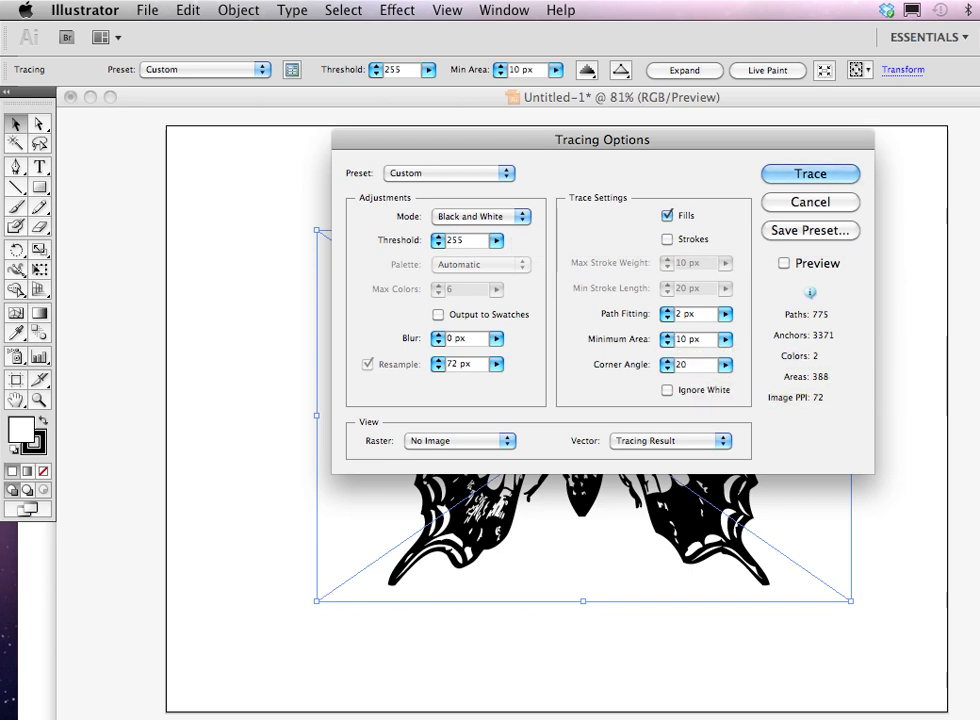
{"action": "left_click", "coordinate": [784, 263]}
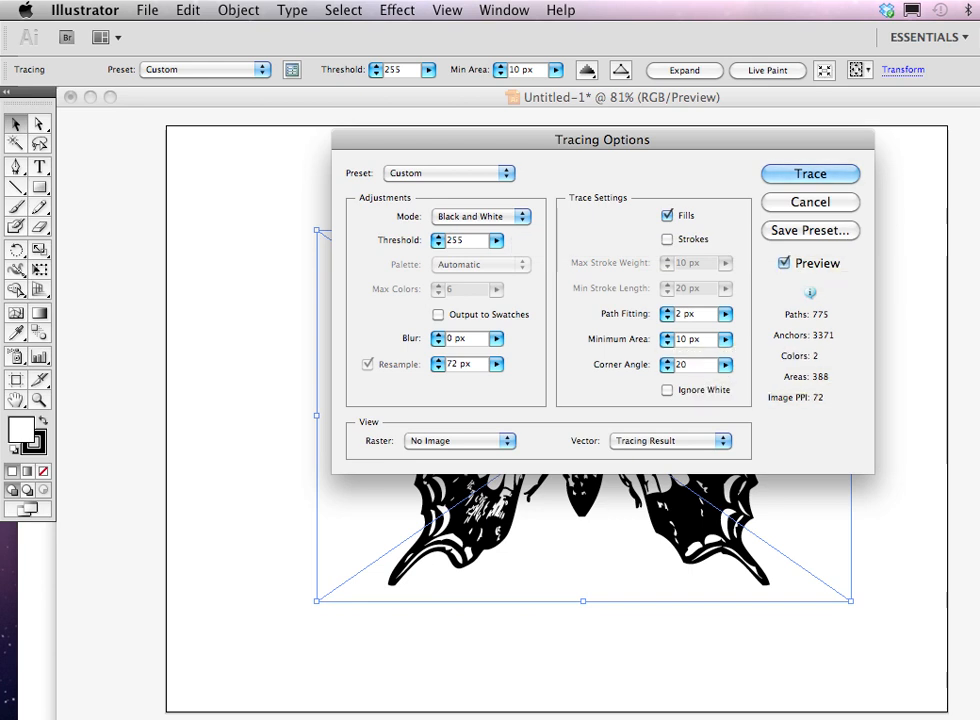
{"action": "mouse_move", "coordinate": [810, 173]}
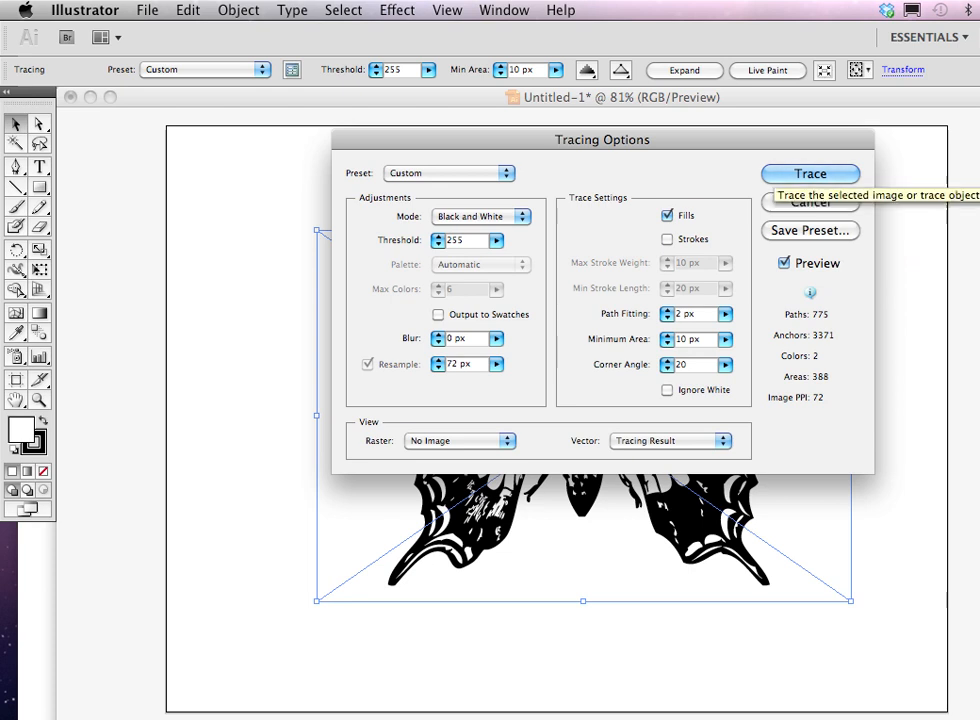
Step: Run the black-and-white trace, then set the green rectangle's stroke to None
{"action": "left_click", "coordinate": [809, 173]}
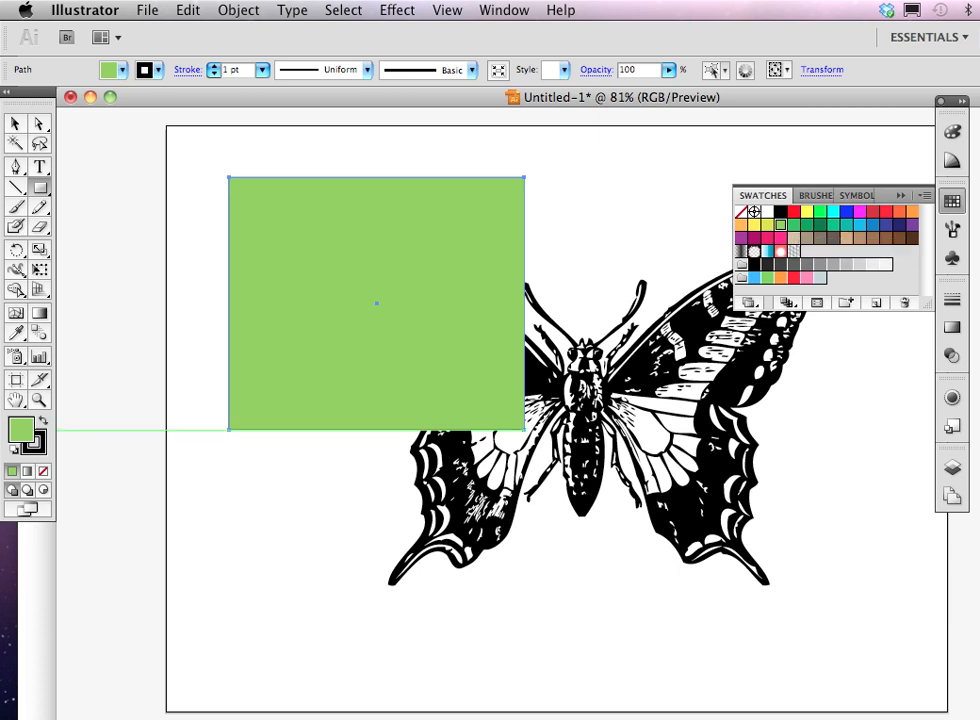
{"action": "mouse_move", "coordinate": [43, 447]}
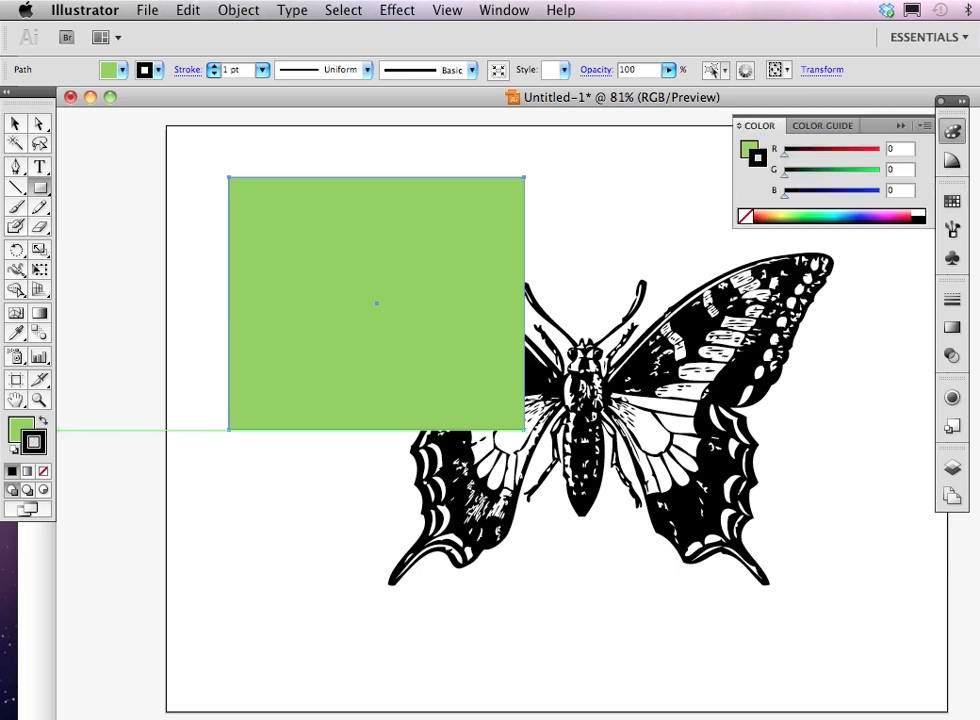
{"action": "left_click", "coordinate": [143, 70]}
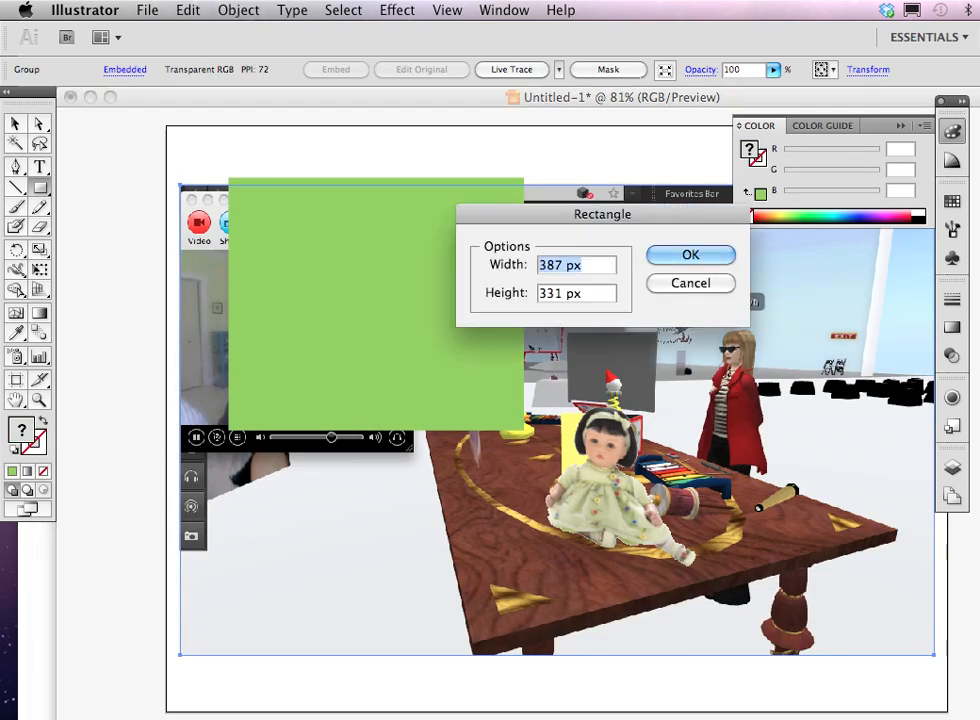
Step: Cancel the Rectangle dialog and select the green rectangle for resizing
{"action": "left_click", "coordinate": [690, 255]}
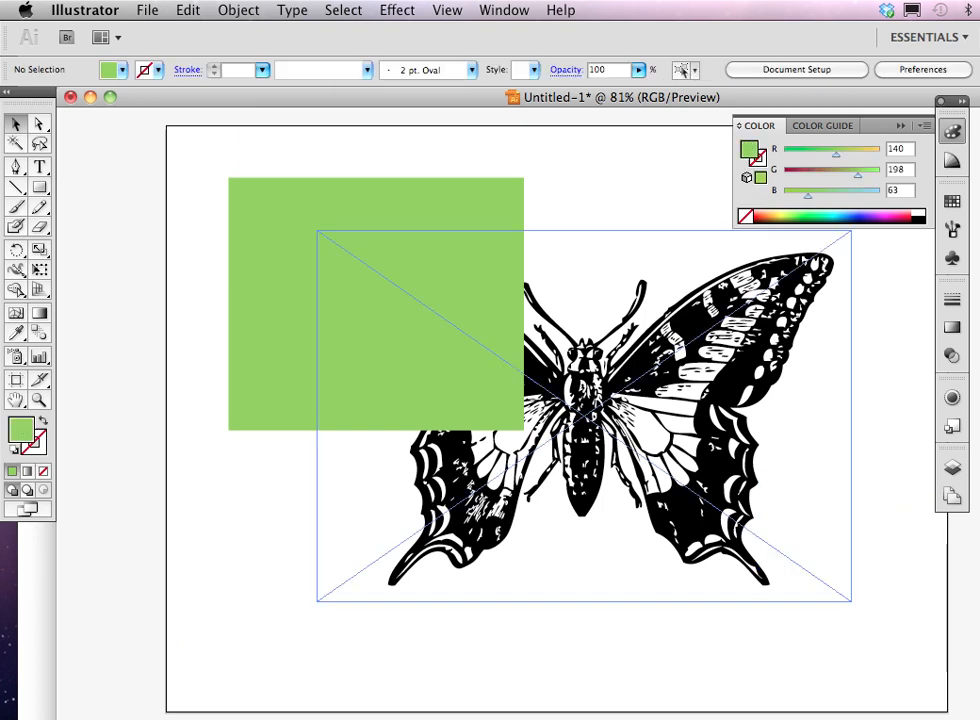
{"action": "left_click", "coordinate": [375, 304]}
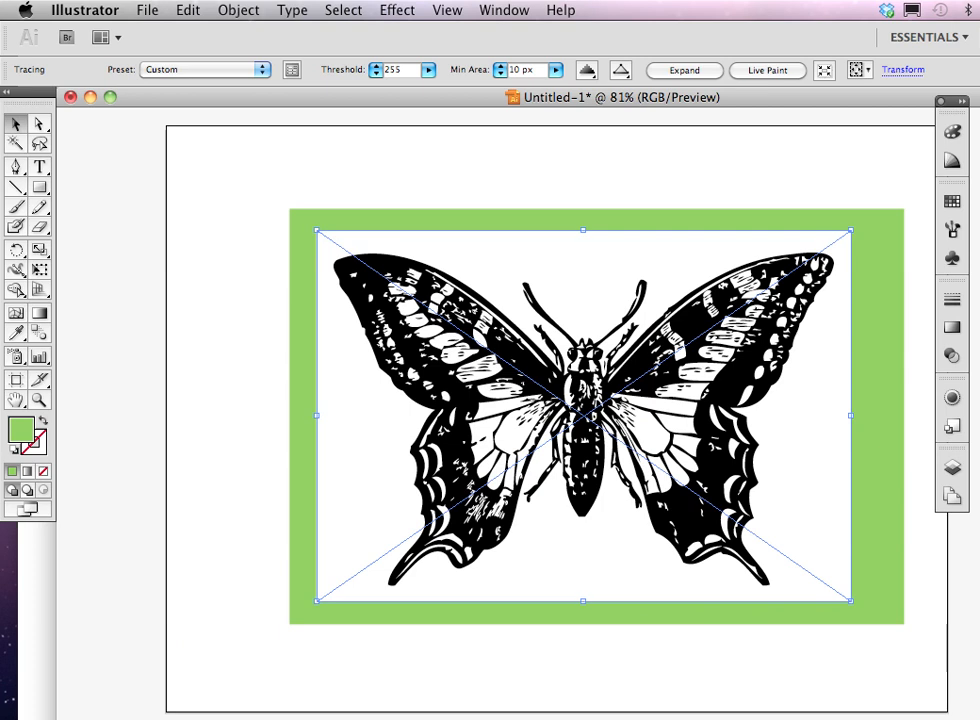
{"action": "mouse_move", "coordinate": [683, 70]}
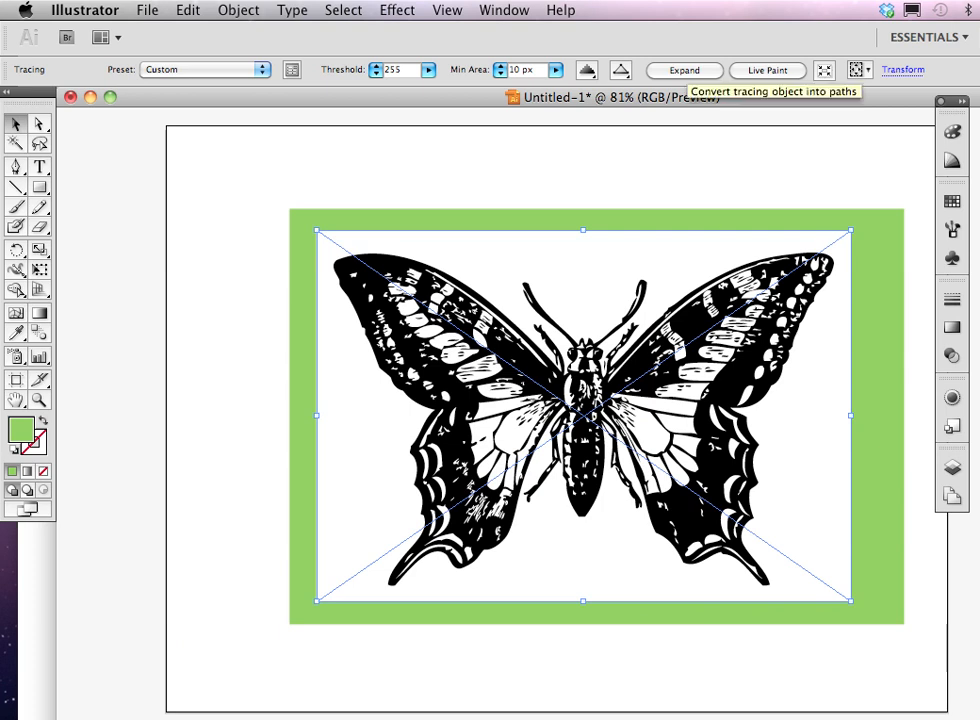
Step: Expand the traced butterfly into paths and select its white background shape
{"action": "left_click", "coordinate": [683, 70]}
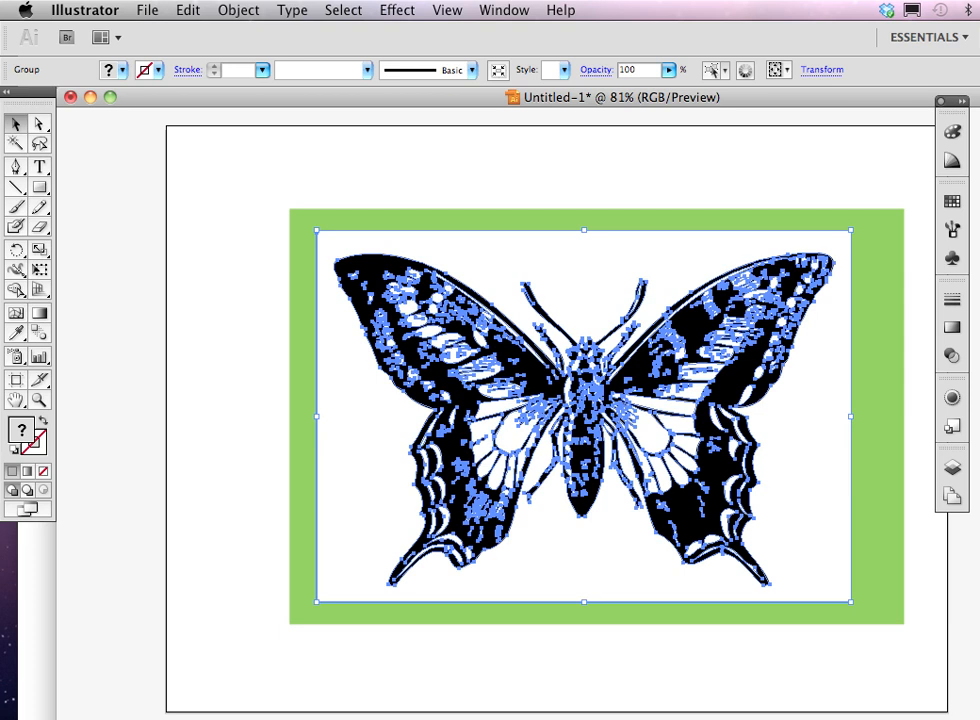
{"action": "left_click", "coordinate": [238, 10]}
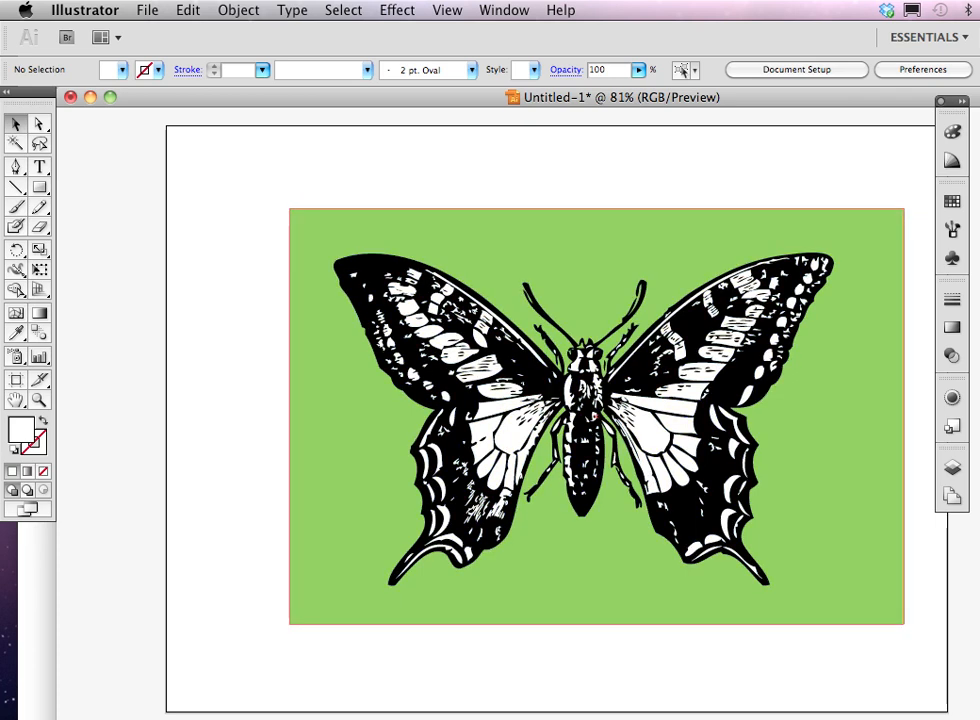
Step: Select the green rectangle, switch to the Ellipse Tool, and test then revert a red fill
{"action": "left_click", "coordinate": [597, 417]}
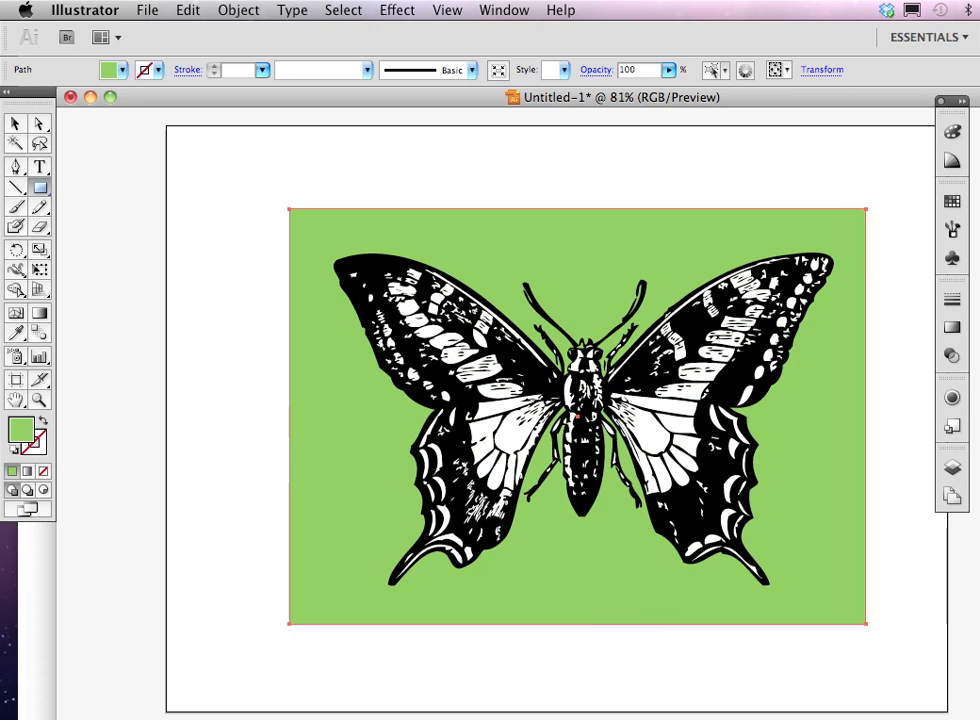
{"action": "left_click", "coordinate": [40, 187]}
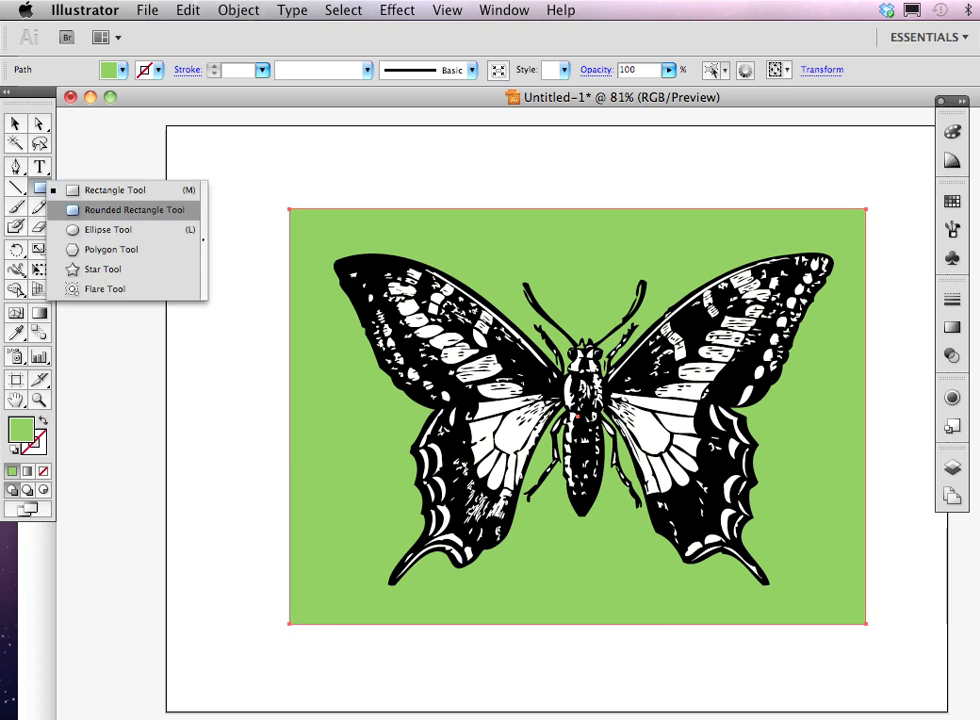
{"action": "left_click", "coordinate": [105, 229]}
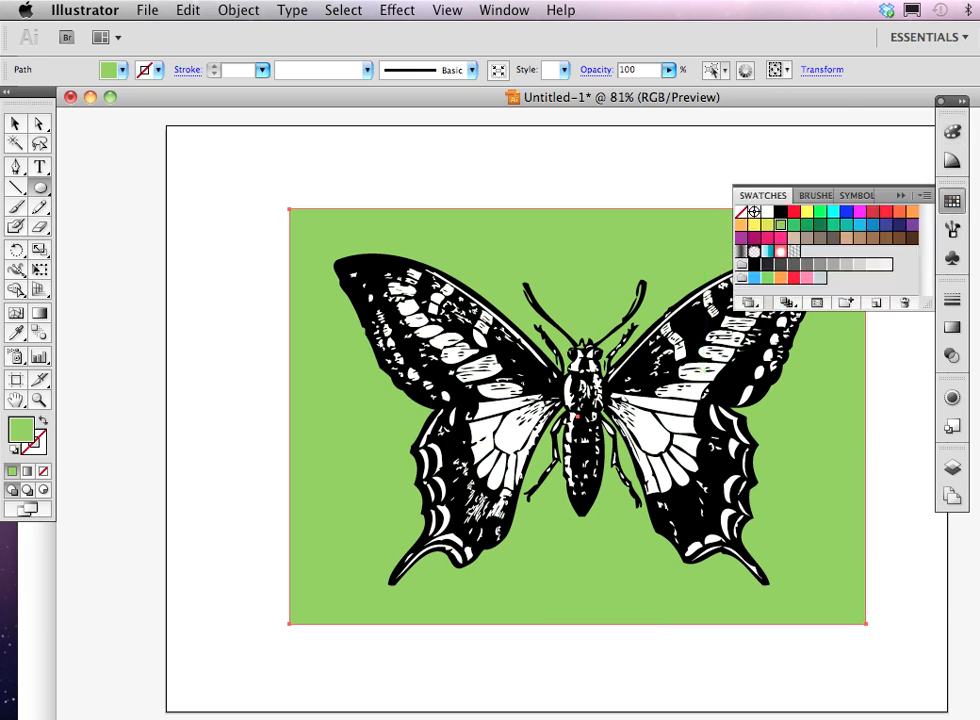
{"action": "left_click", "coordinate": [871, 211]}
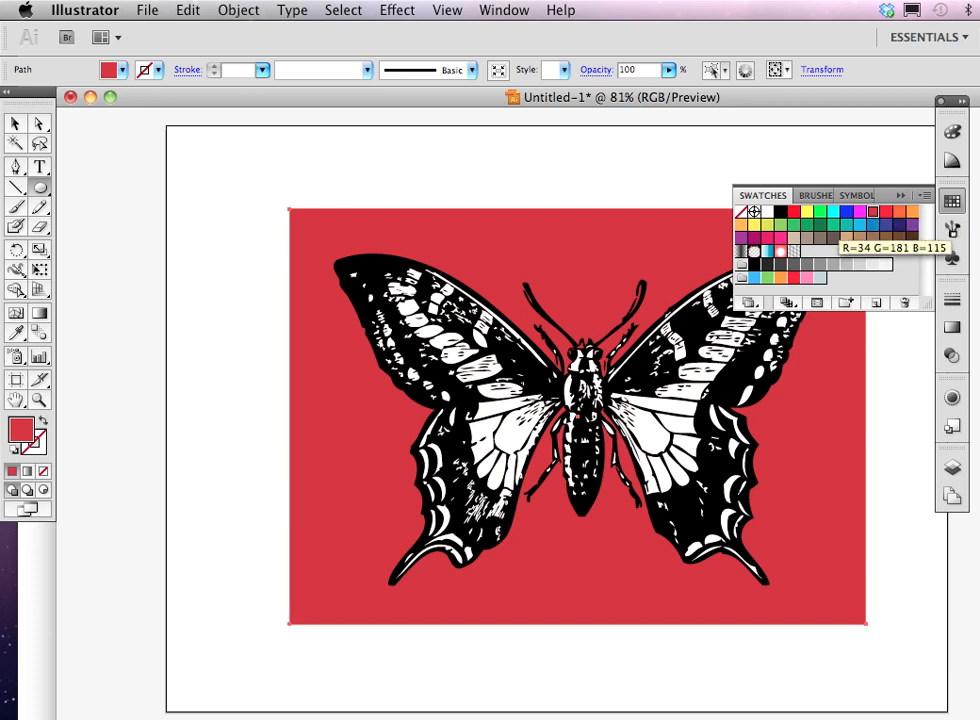
{"action": "left_click", "coordinate": [810, 211]}
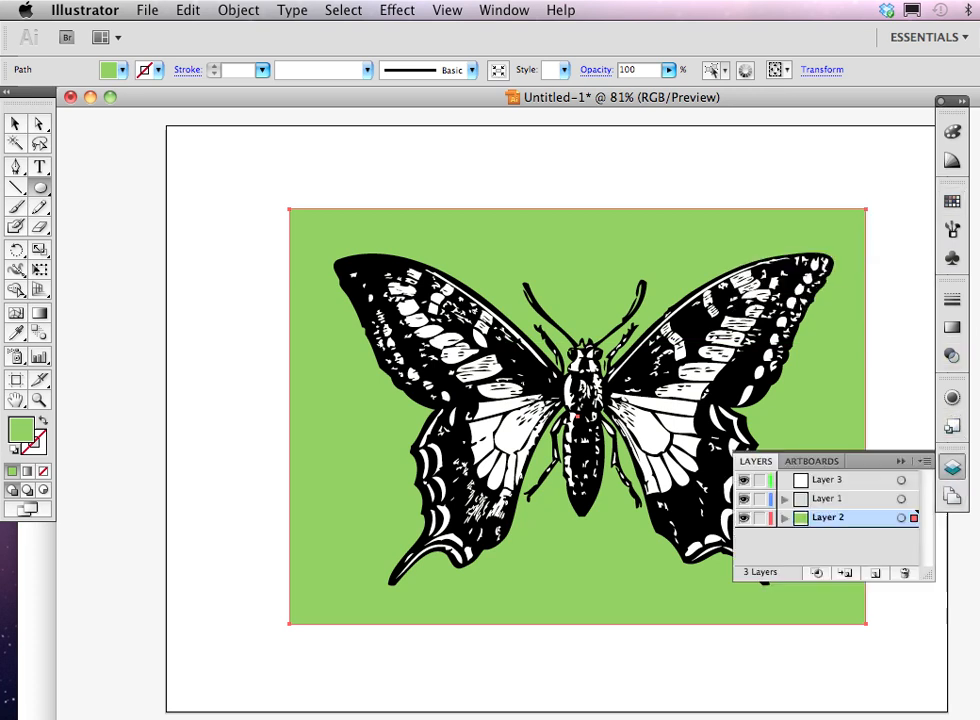
Step: Make Layer 3 active, deselect everything, and switch between the Layers and Swatches panels
{"action": "left_click", "coordinate": [828, 480]}
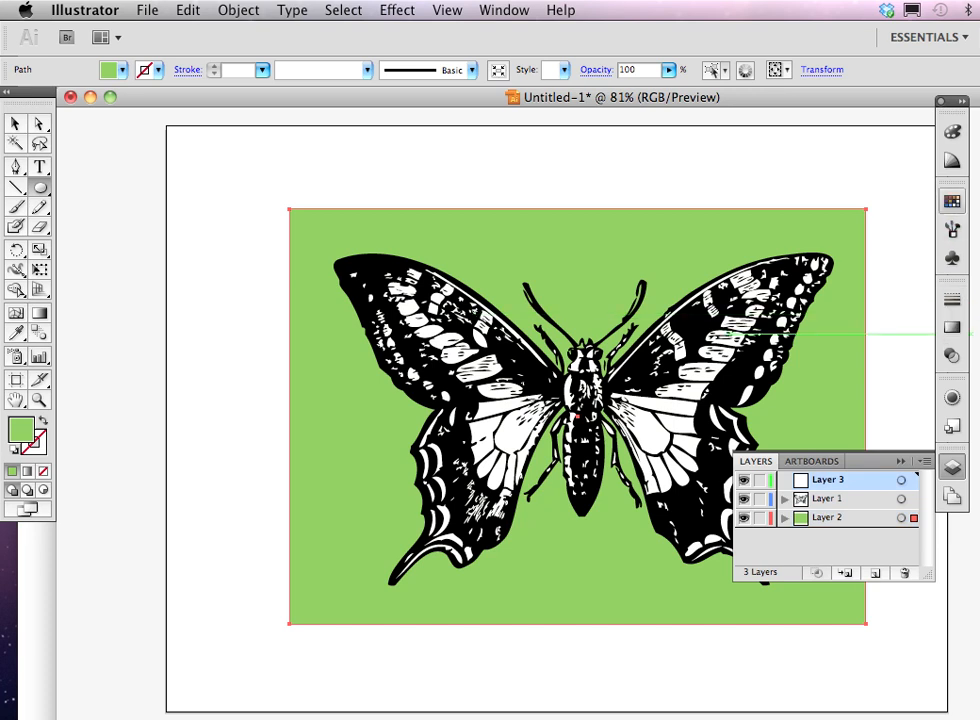
{"action": "left_click", "coordinate": [951, 200]}
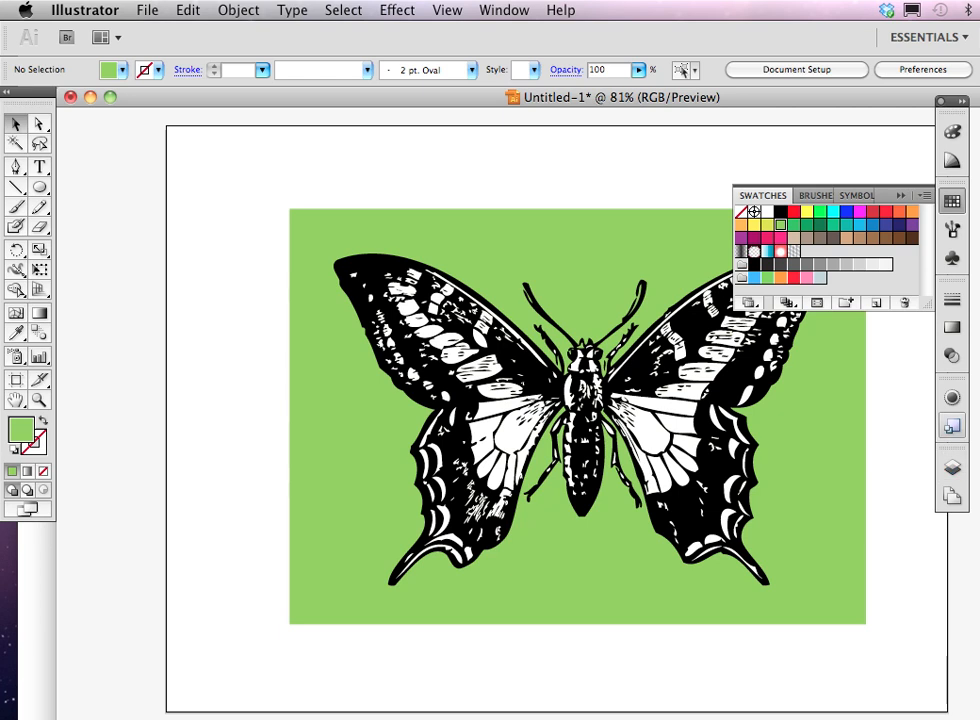
{"action": "left_click", "coordinate": [951, 466]}
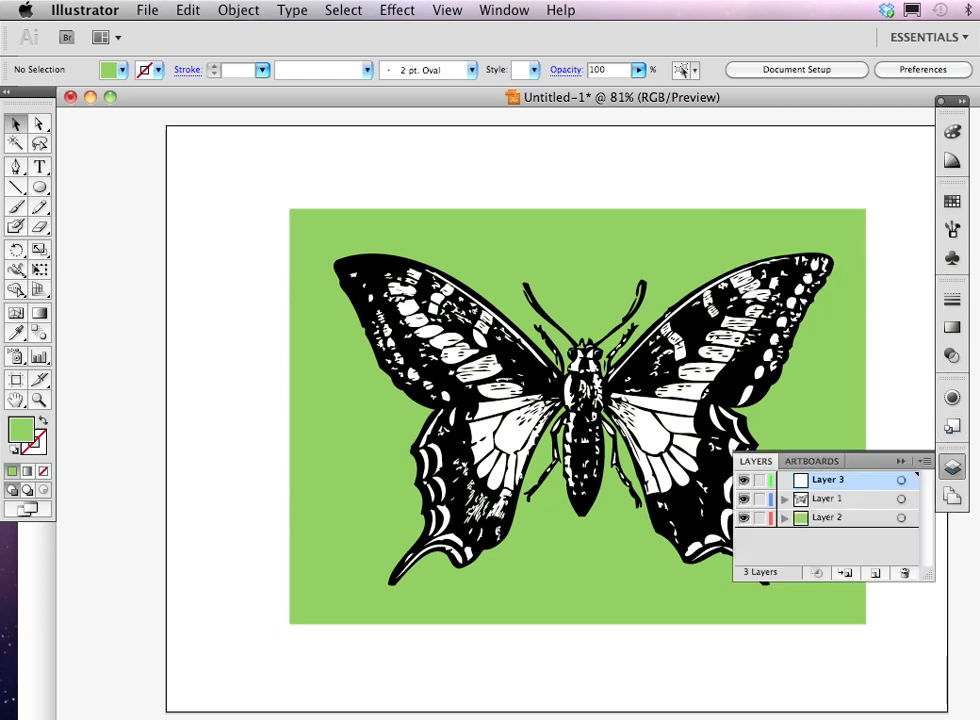
{"action": "mouse_move", "coordinate": [770, 517]}
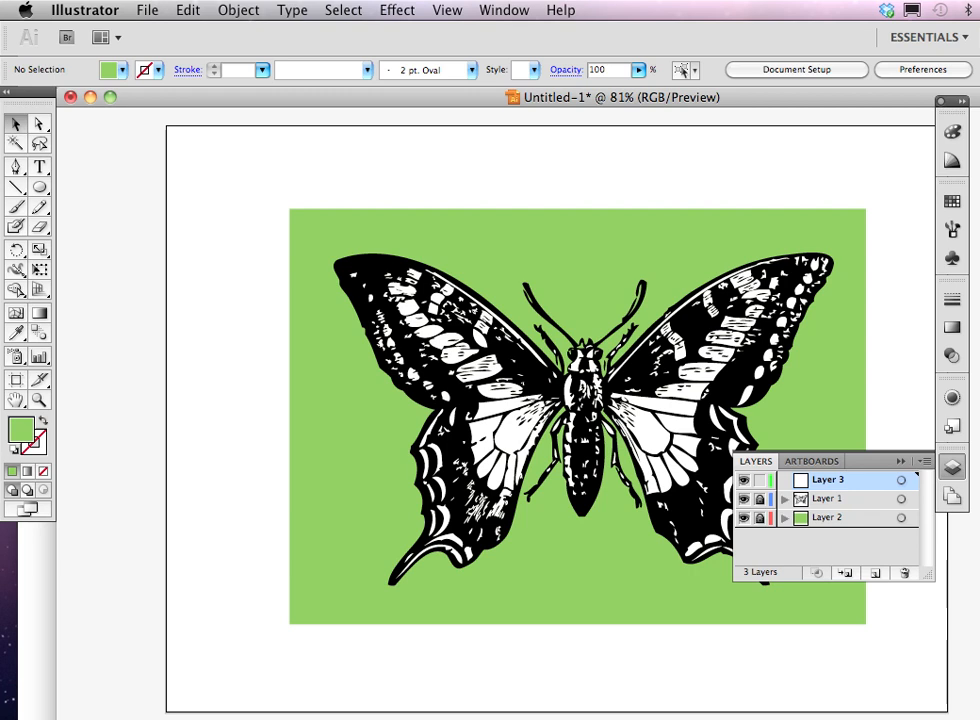
{"action": "left_click", "coordinate": [951, 201]}
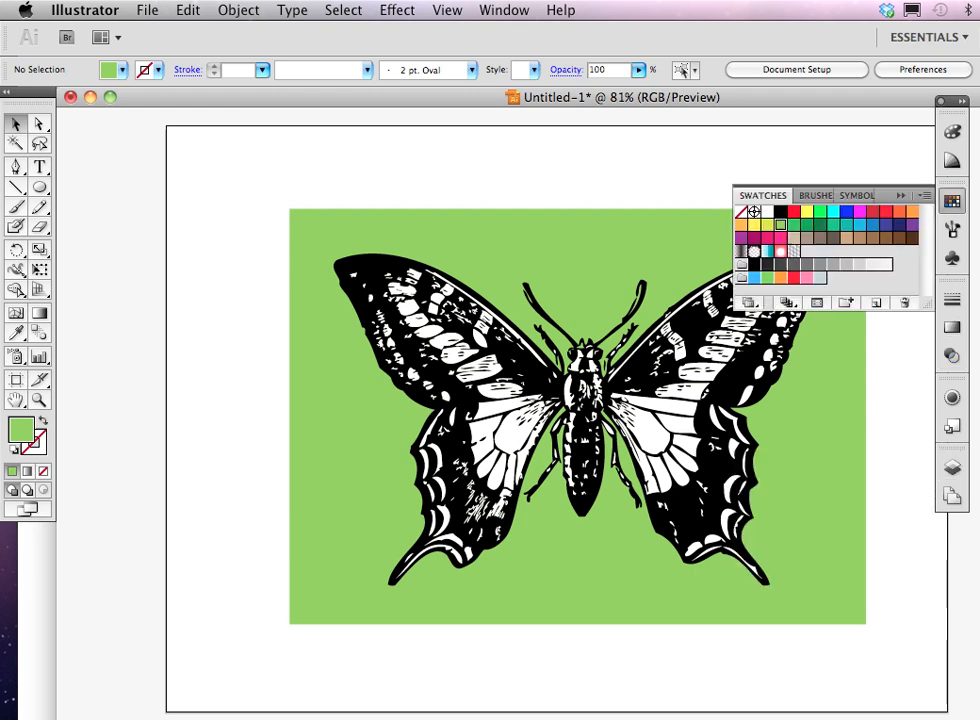
Step: Fill the circle red, centre it over the butterfly, then raise it near the rectangle's top
{"action": "left_click", "coordinate": [872, 211]}
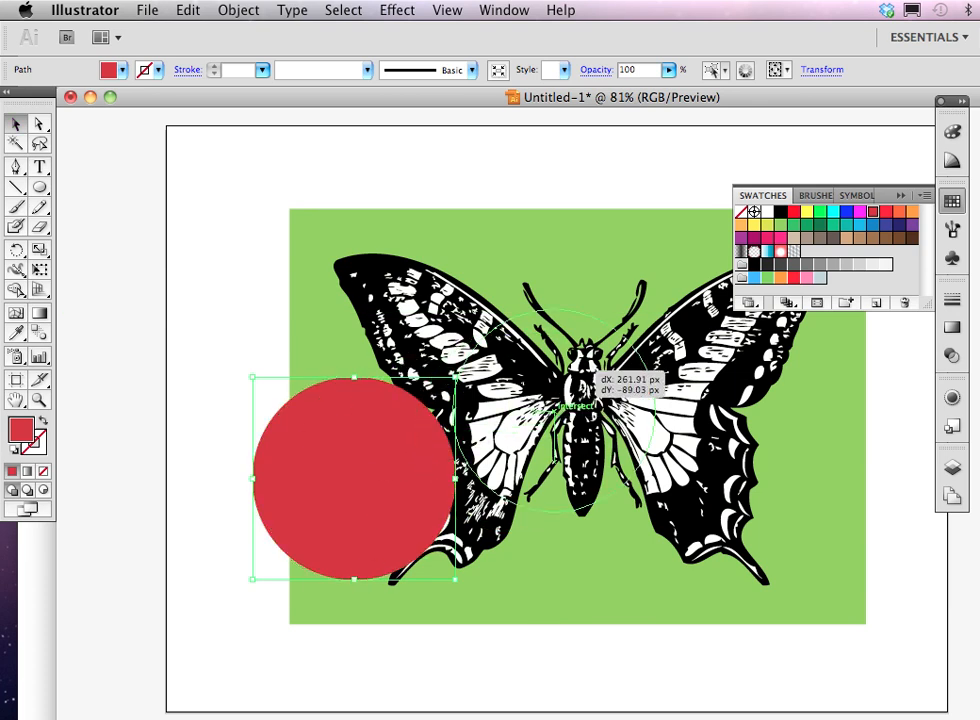
{"action": "left_click_drag", "start_coordinate": [575, 405], "coordinate": [590, 390]}
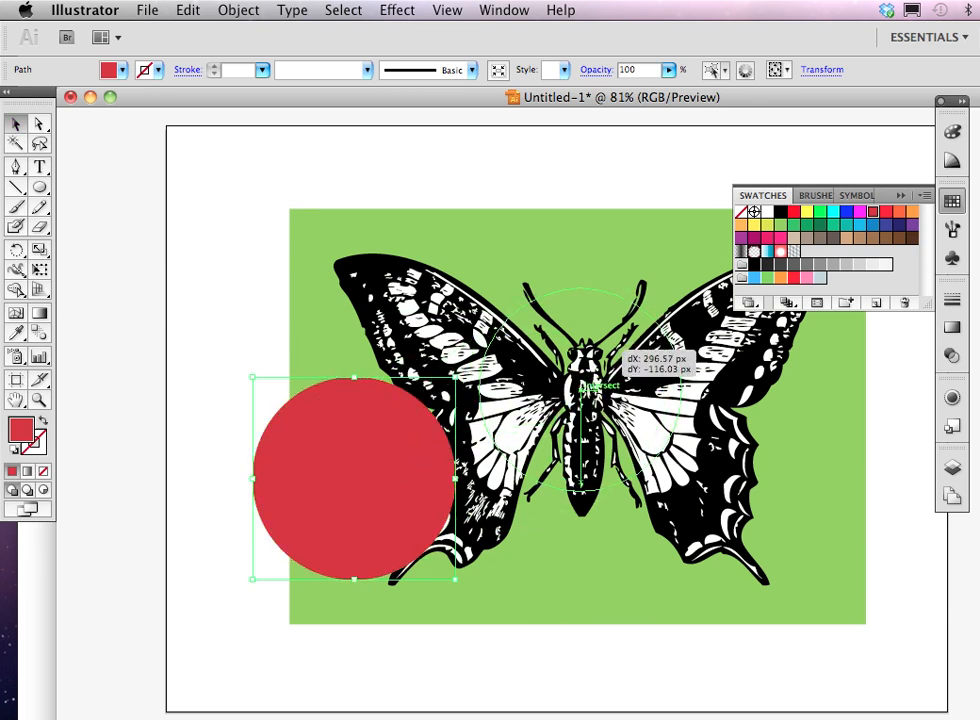
{"action": "left_click_drag", "start_coordinate": [353, 477], "coordinate": [580, 390]}
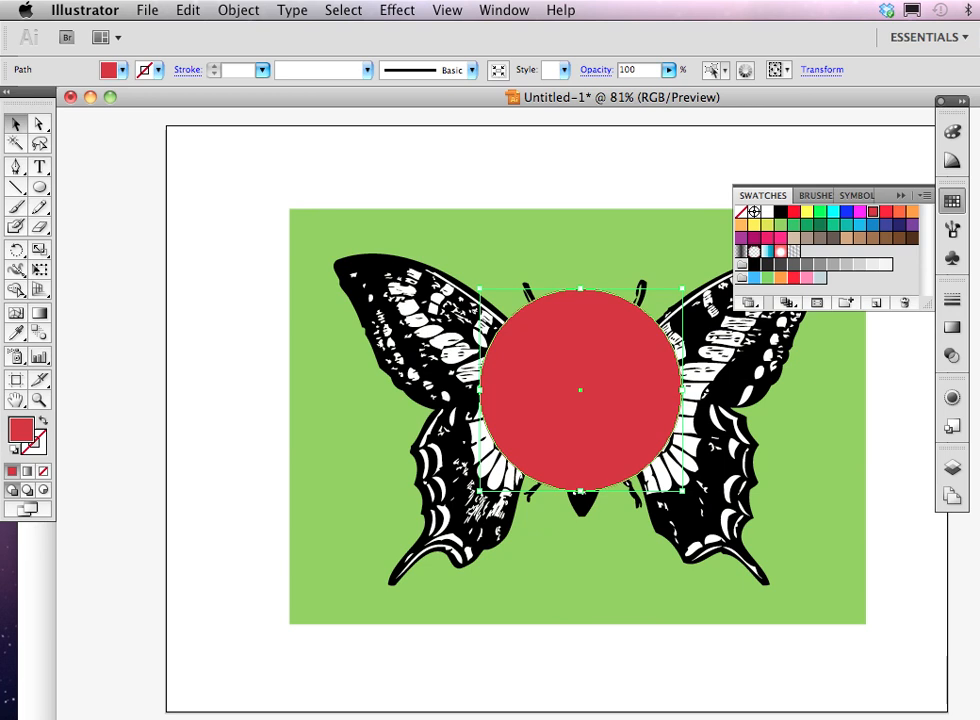
{"action": "left_click", "coordinate": [951, 397]}
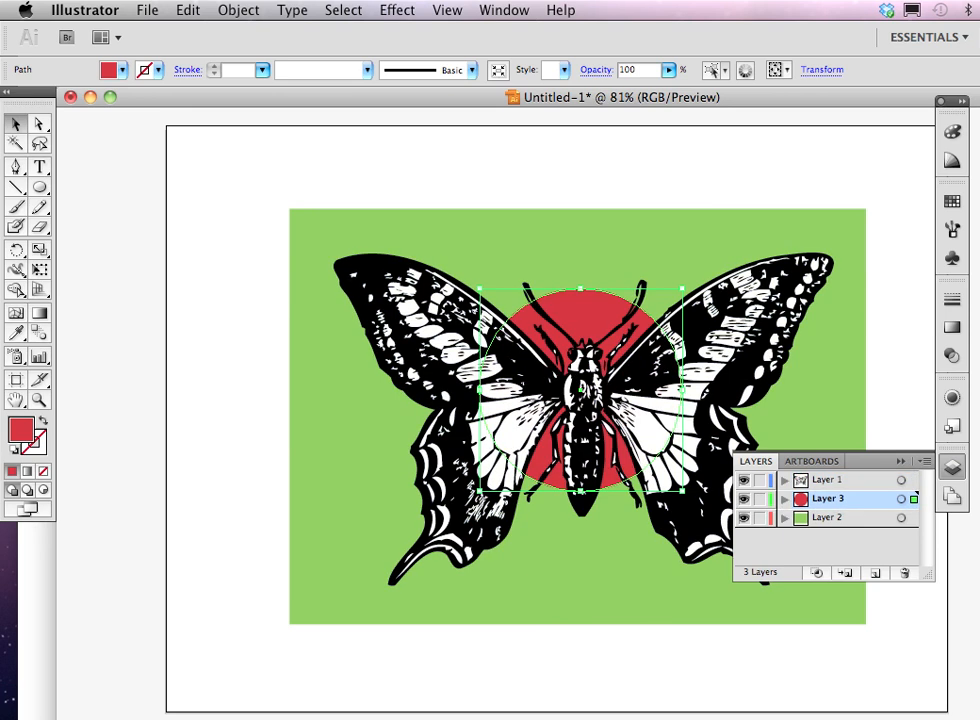
{"action": "left_click_drag", "start_coordinate": [580, 390], "coordinate": [580, 290]}
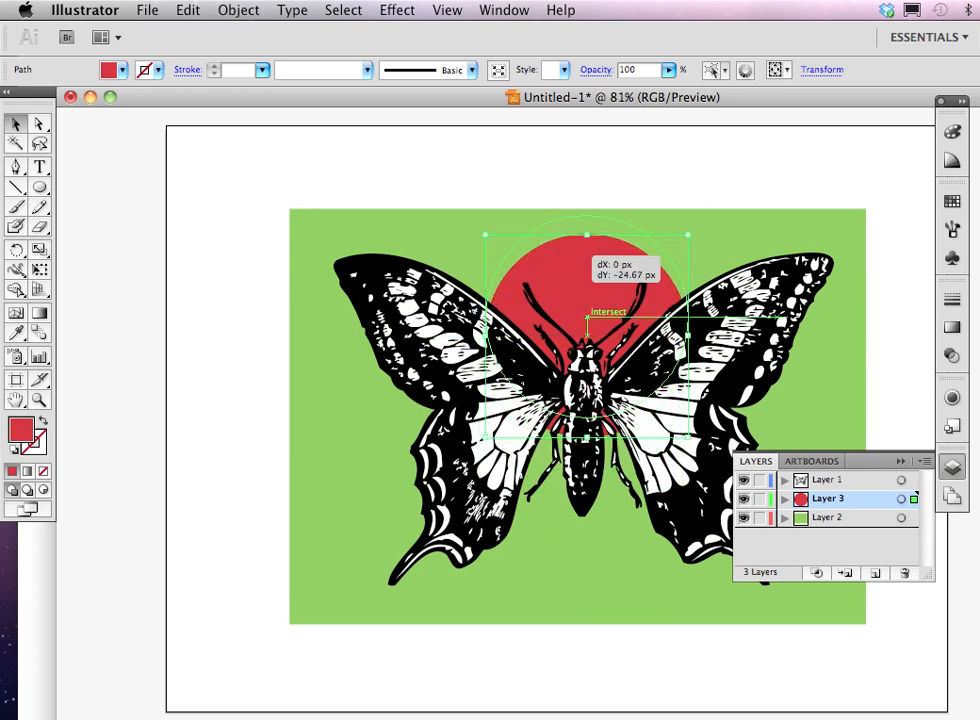
{"action": "left_click_drag", "start_coordinate": [585, 320], "coordinate": [555, 336]}
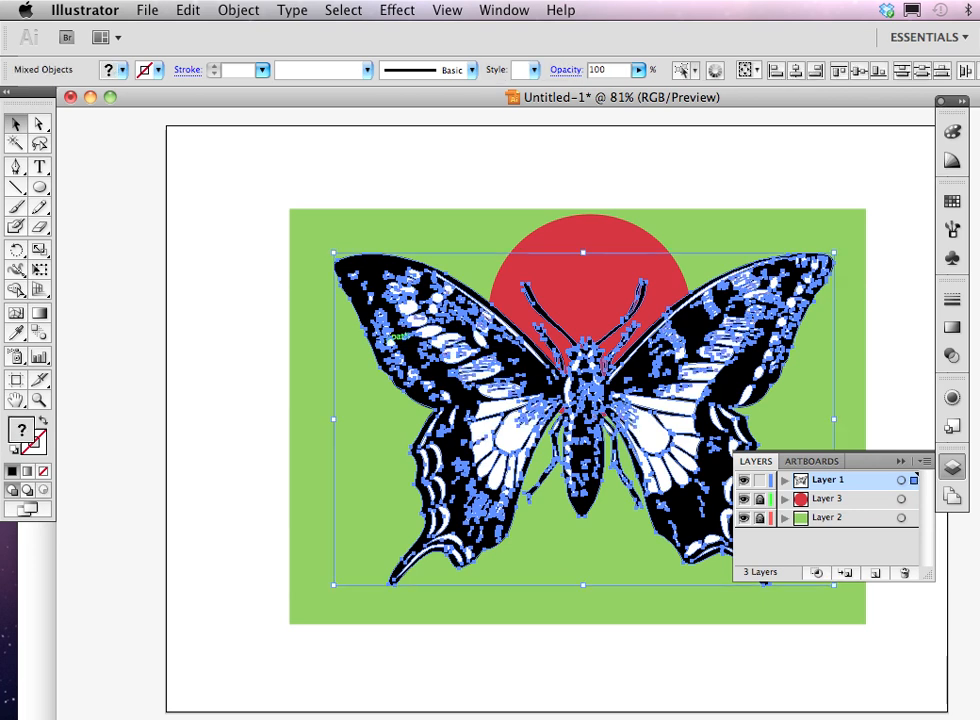
Step: Select all the traced butterfly paths and group them into one object
{"action": "left_click", "coordinate": [342, 10]}
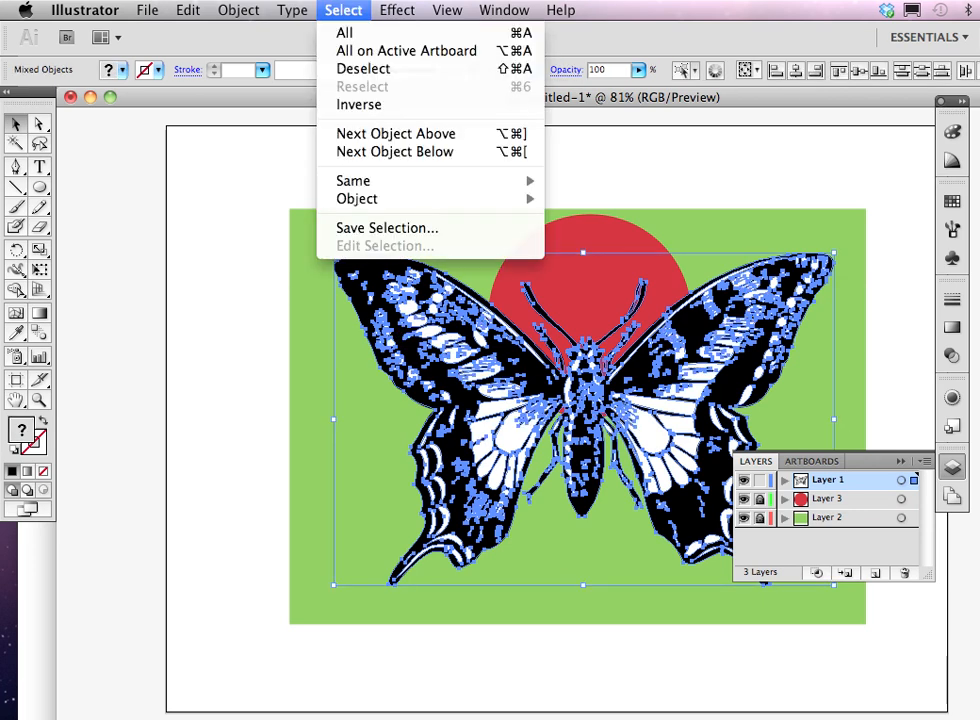
{"action": "left_click", "coordinate": [238, 10]}
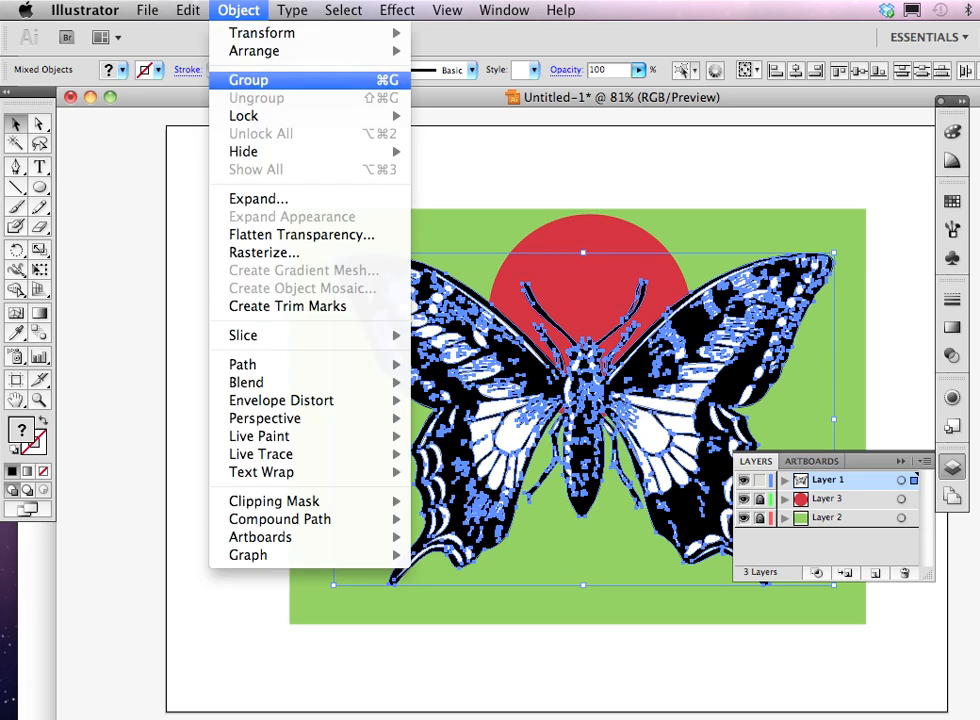
{"action": "left_click", "coordinate": [248, 80]}
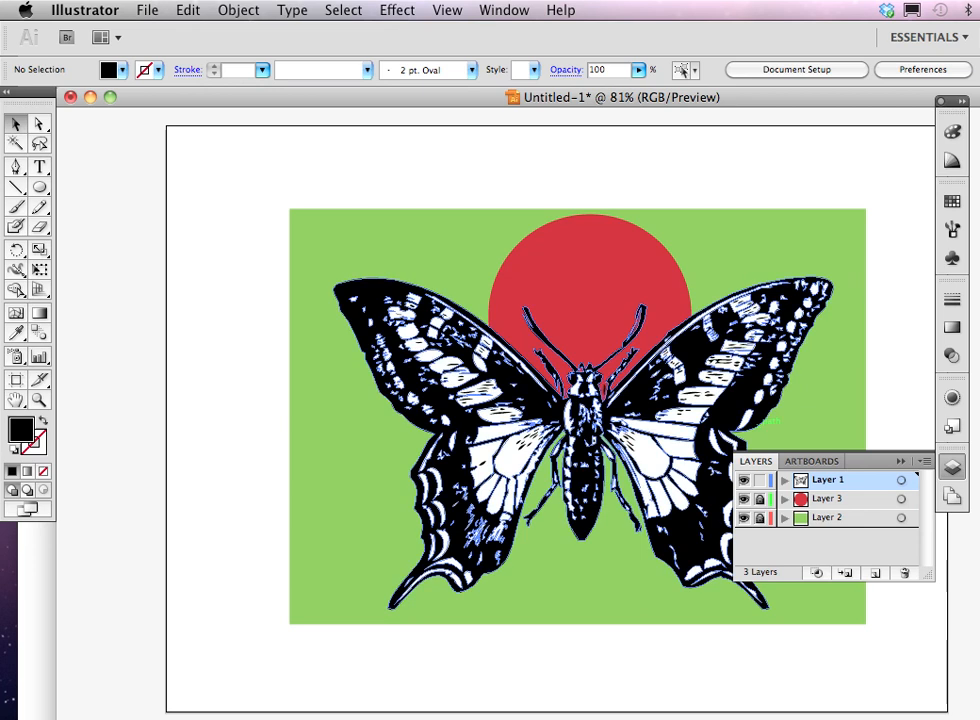
{"action": "left_click", "coordinate": [828, 498]}
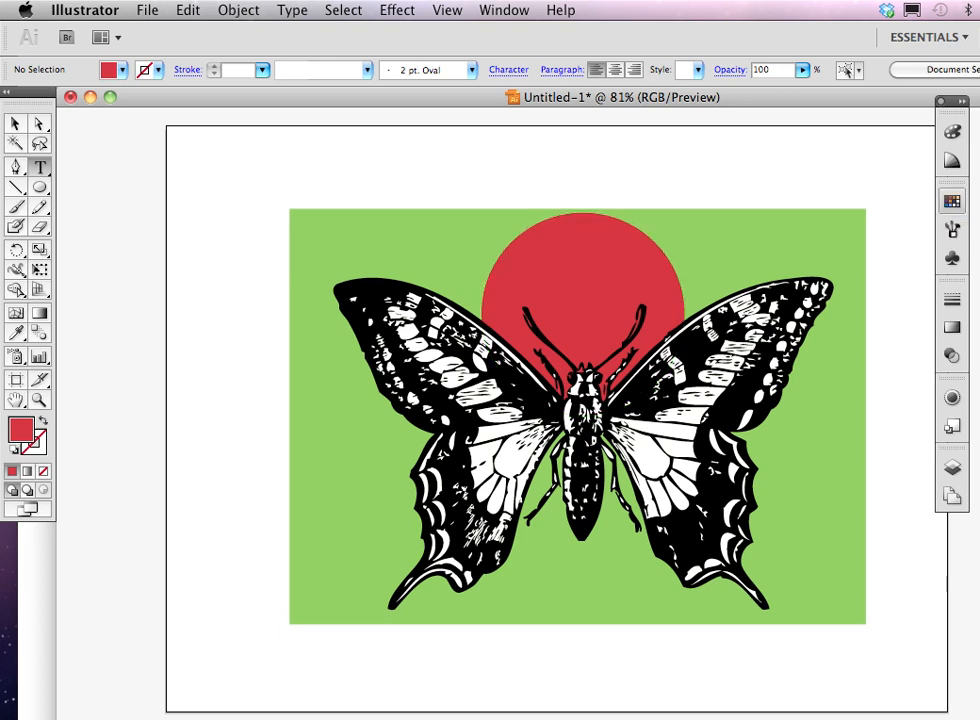
Step: Target Layer 4 in the Layers panel and paste the red circle copy onto it
{"action": "left_click", "coordinate": [951, 201]}
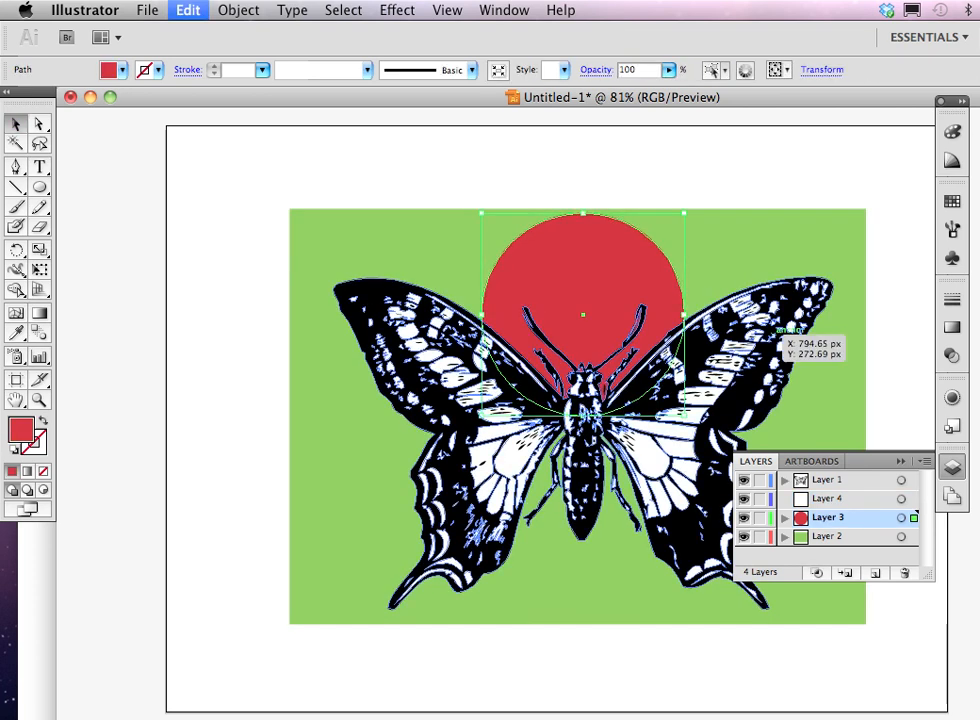
{"action": "left_click", "coordinate": [827, 498]}
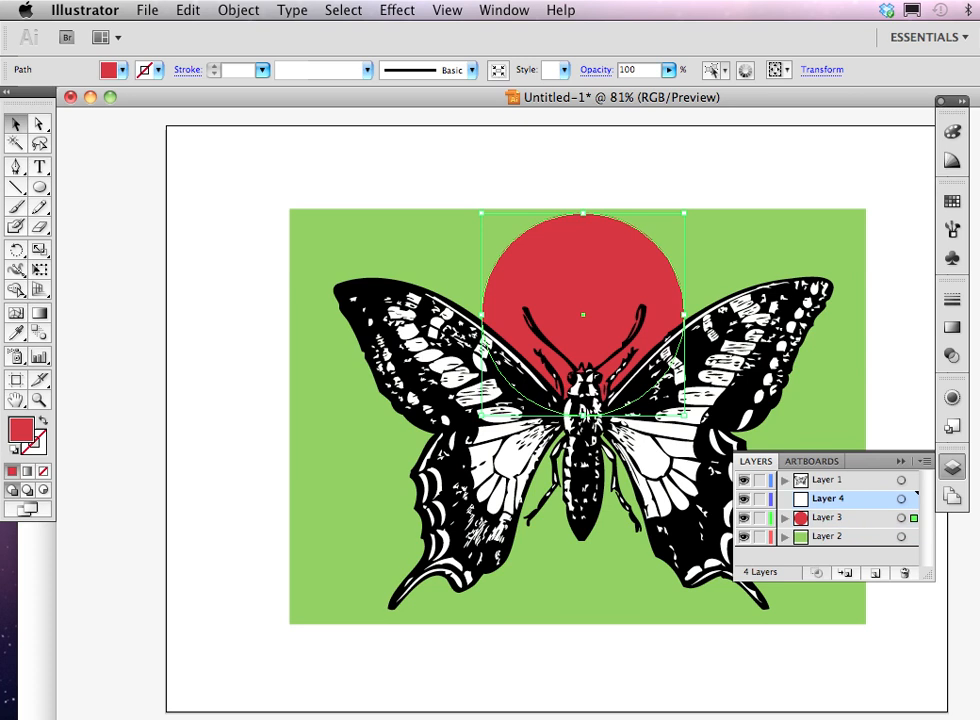
{"action": "left_click", "coordinate": [187, 10]}
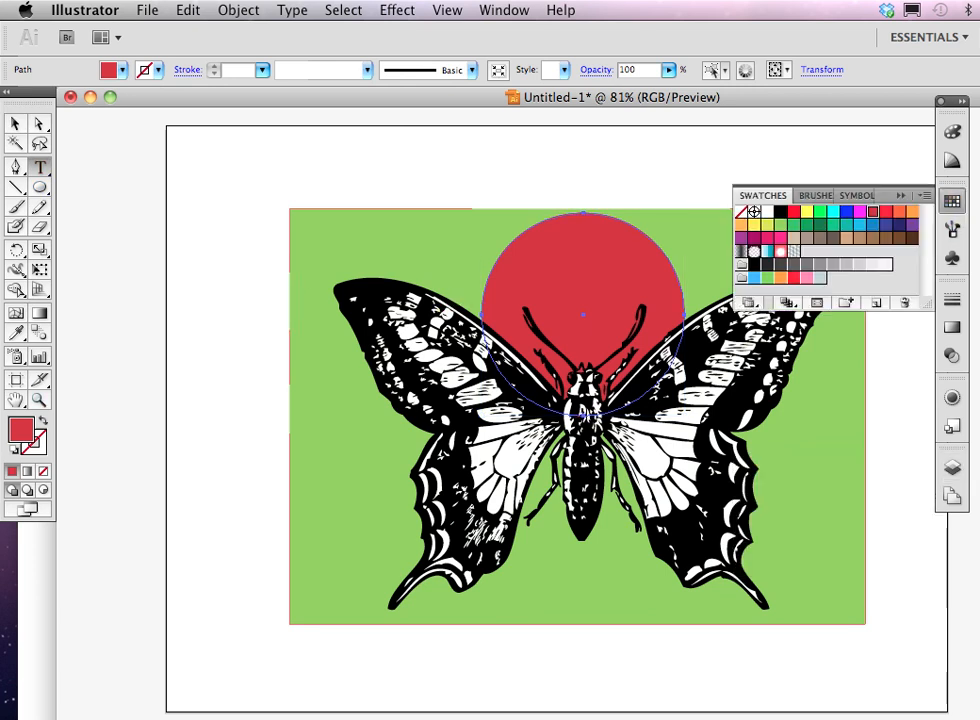
Step: Fill the circle copy yellow and switch to the Type on a Path tool
{"action": "left_click", "coordinate": [768, 221]}
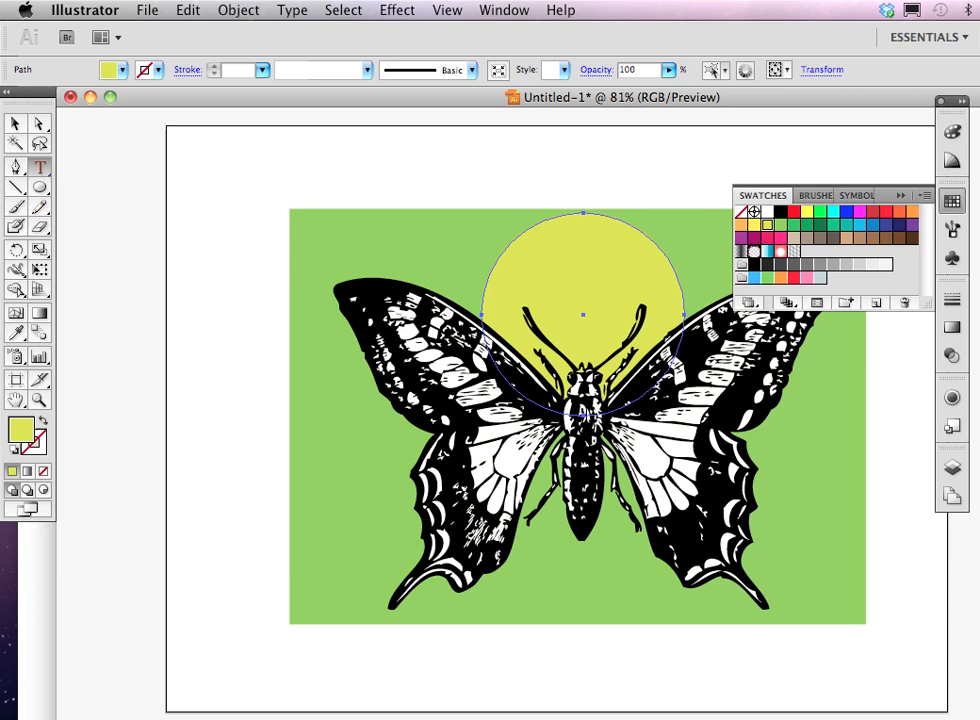
{"action": "left_click", "coordinate": [40, 166]}
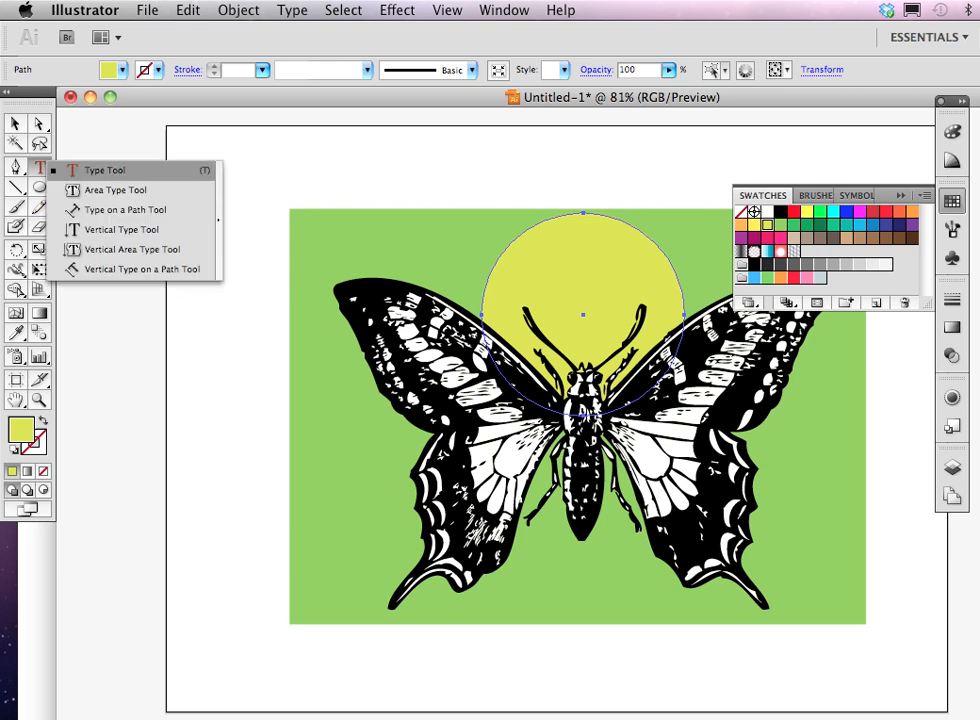
{"action": "left_click", "coordinate": [14, 166]}
{"action": "type", "text": "Butterflies Are Free"}
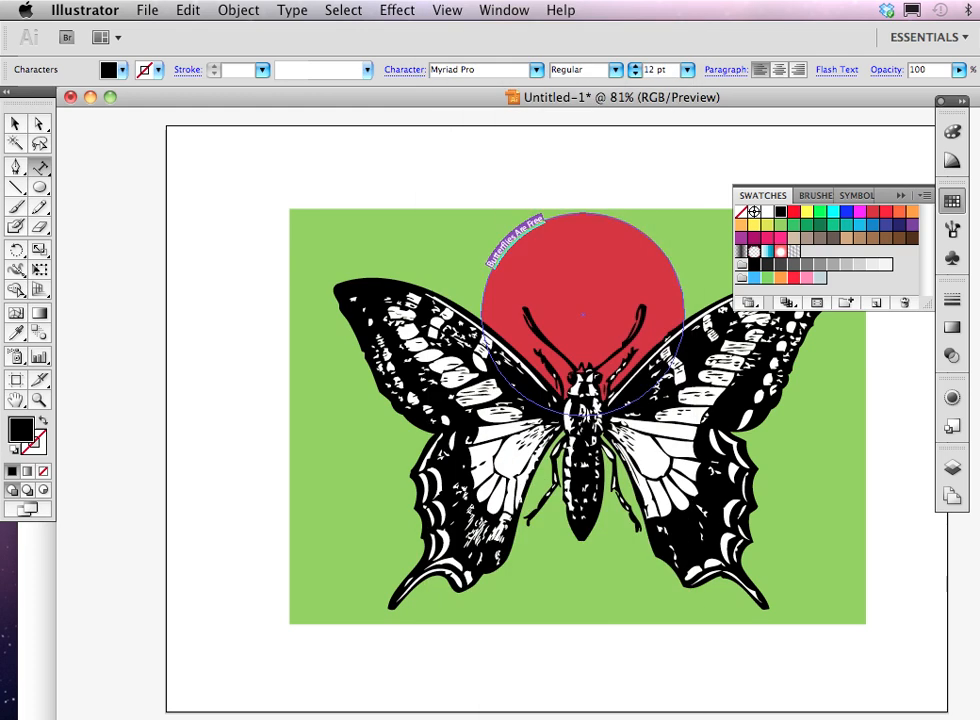
Step: Set the curved 'Butterflies Are Free' text to 36 pt Arial Black
{"action": "left_click", "coordinate": [687, 69]}
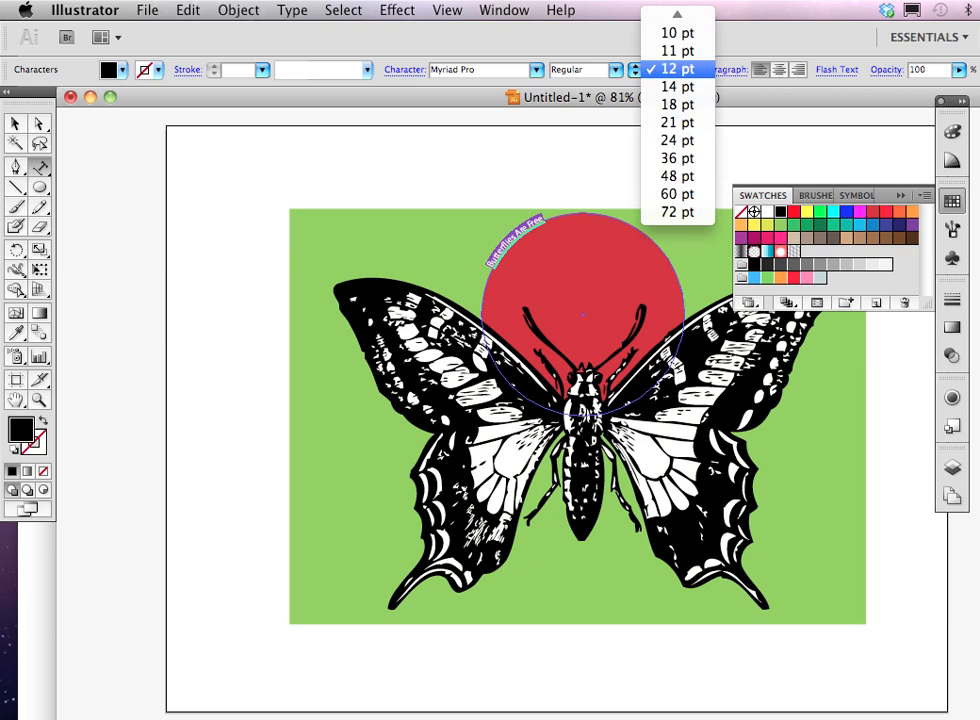
{"action": "mouse_move", "coordinate": [676, 194]}
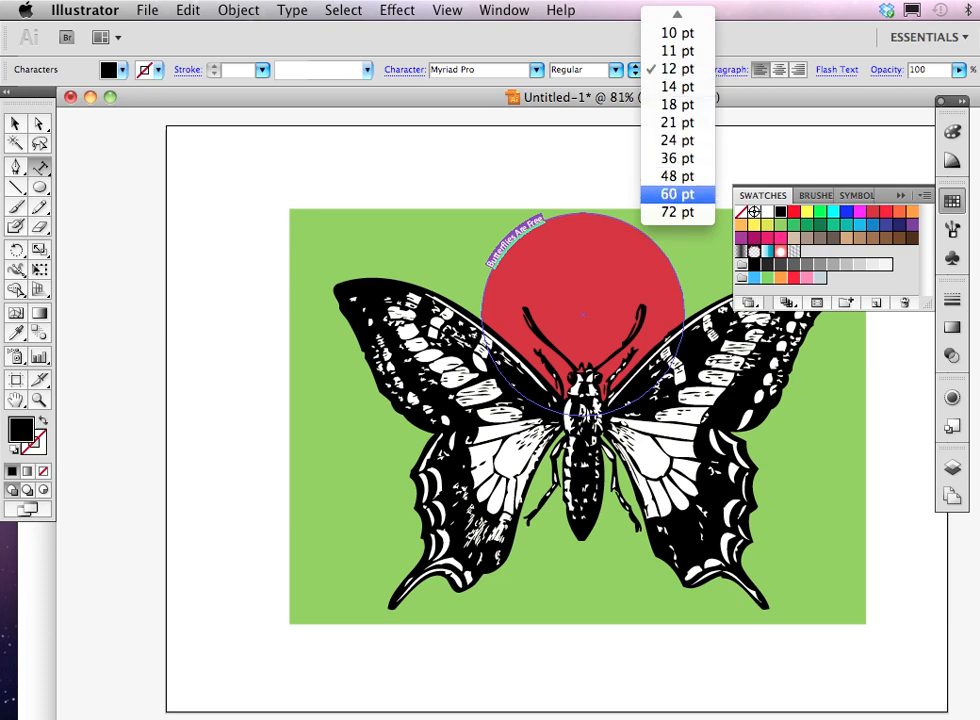
{"action": "left_click", "coordinate": [677, 194]}
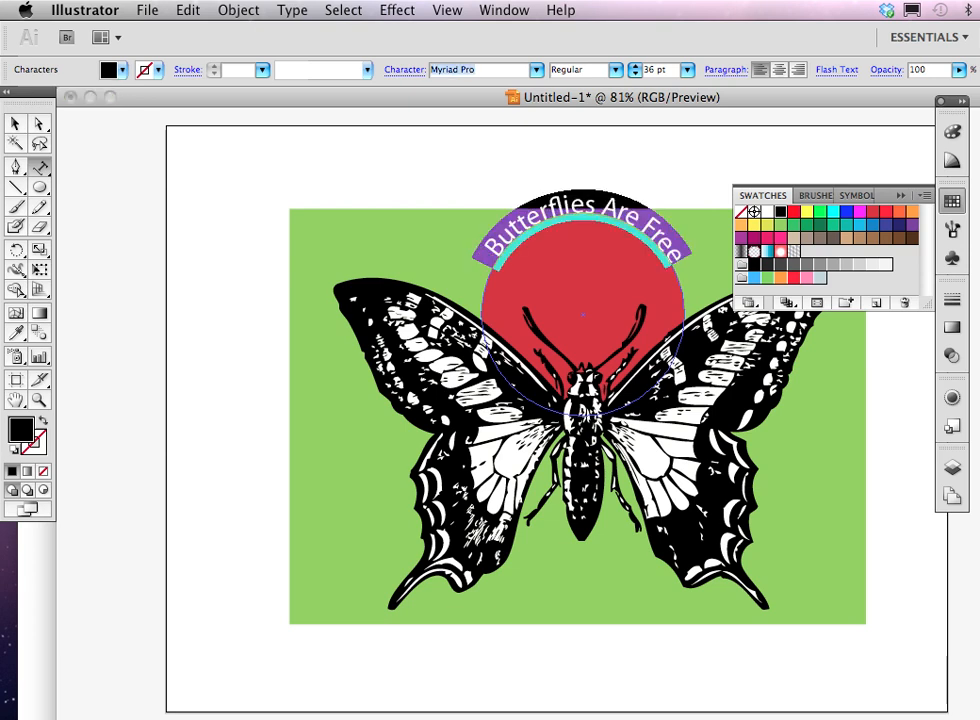
{"action": "left_click", "coordinate": [485, 70]}
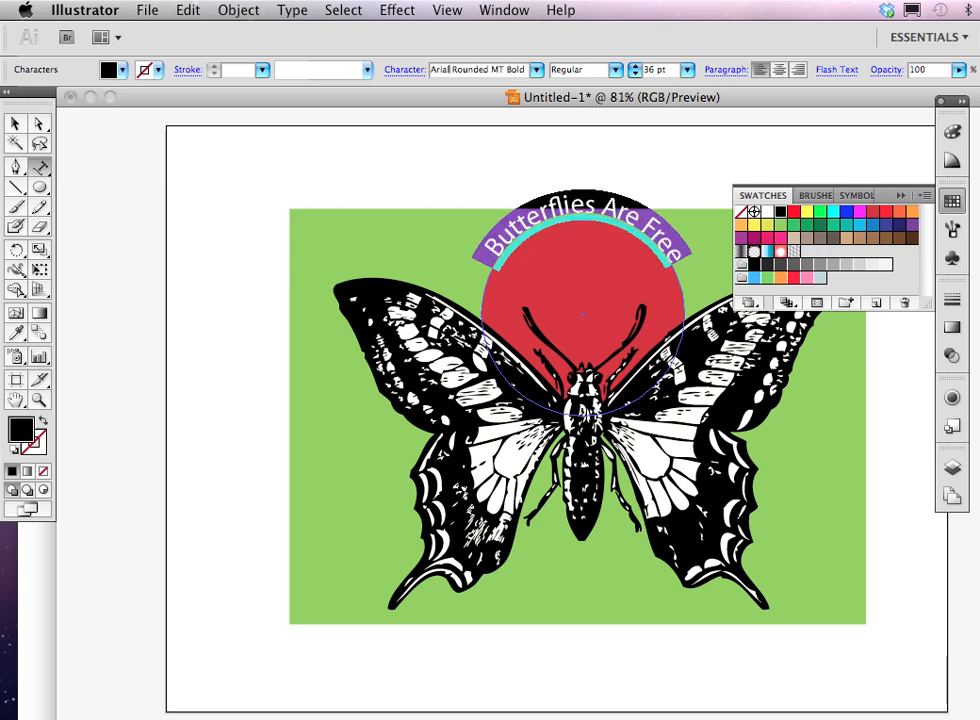
{"action": "left_click", "coordinate": [485, 70]}
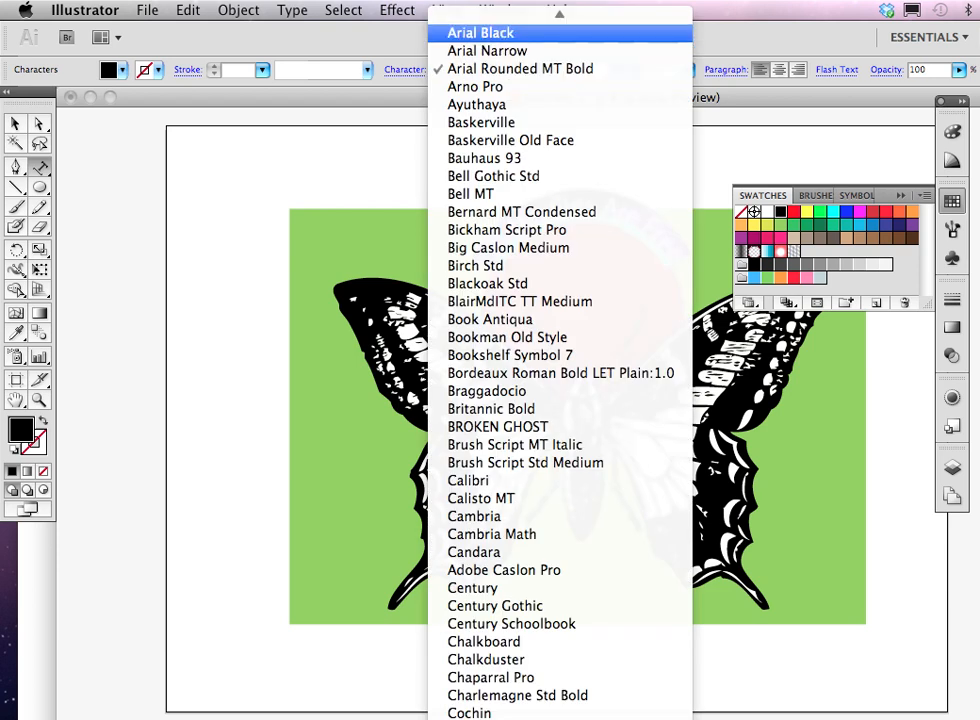
{"action": "left_click", "coordinate": [481, 33]}
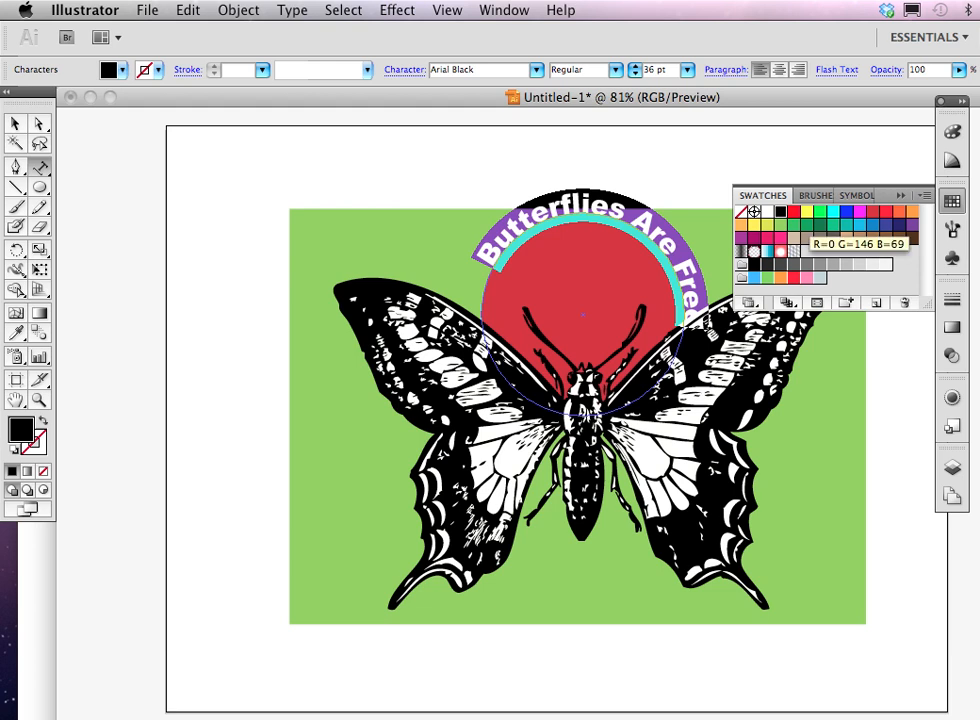
Step: Colour the curved text yellow and close the colour swatches
{"action": "left_click", "coordinate": [845, 210]}
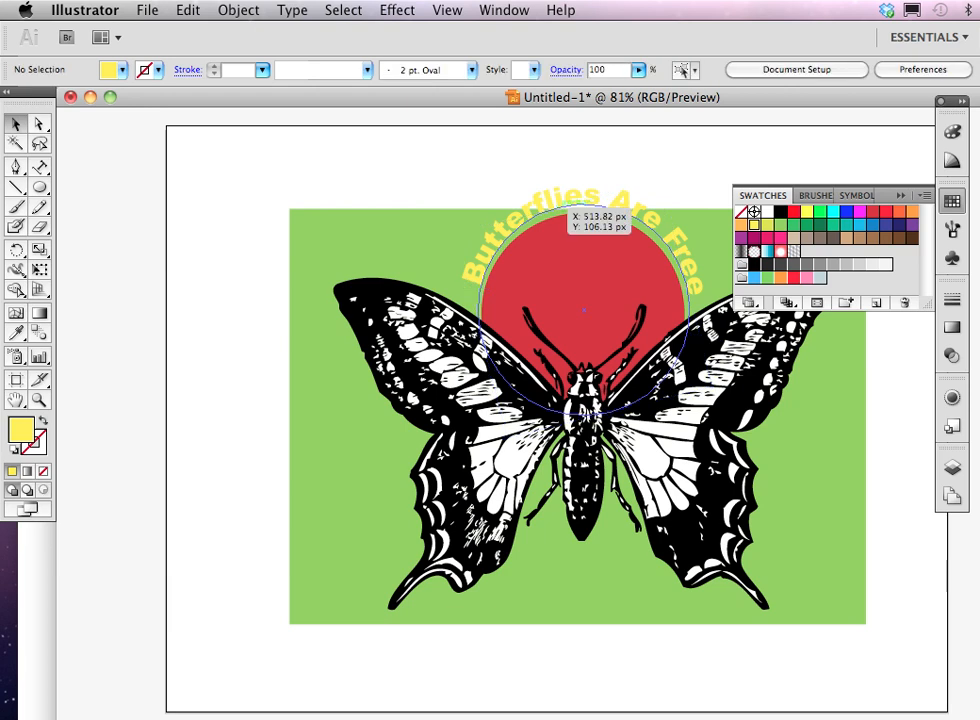
{"action": "left_click", "coordinate": [585, 210]}
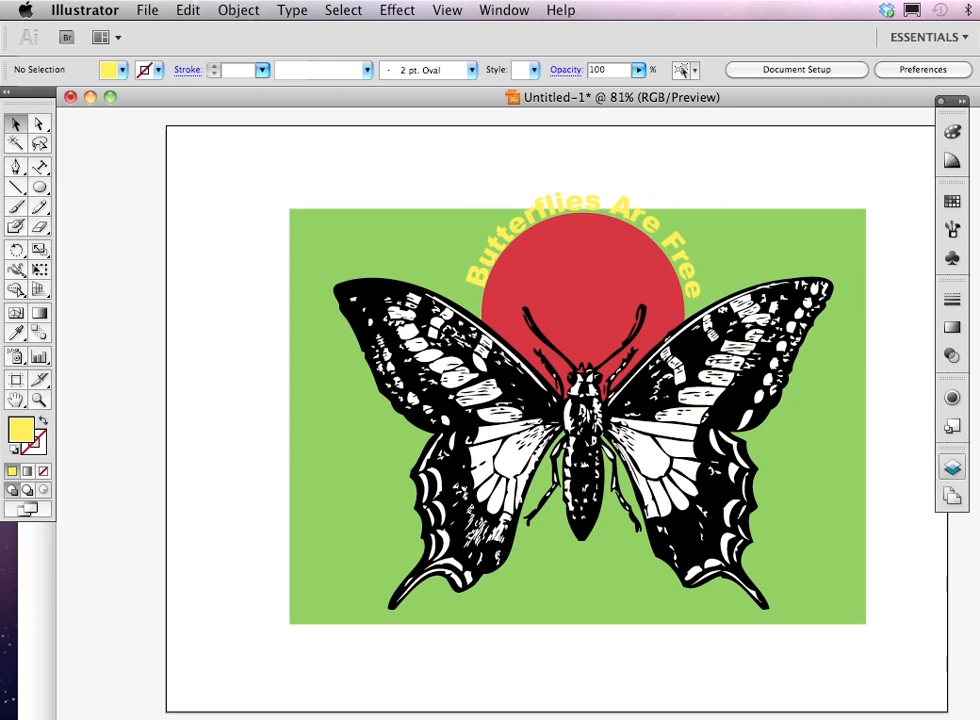
Step: Select all artwork and make the red circle's layer the working layer
{"action": "left_click", "coordinate": [951, 467]}
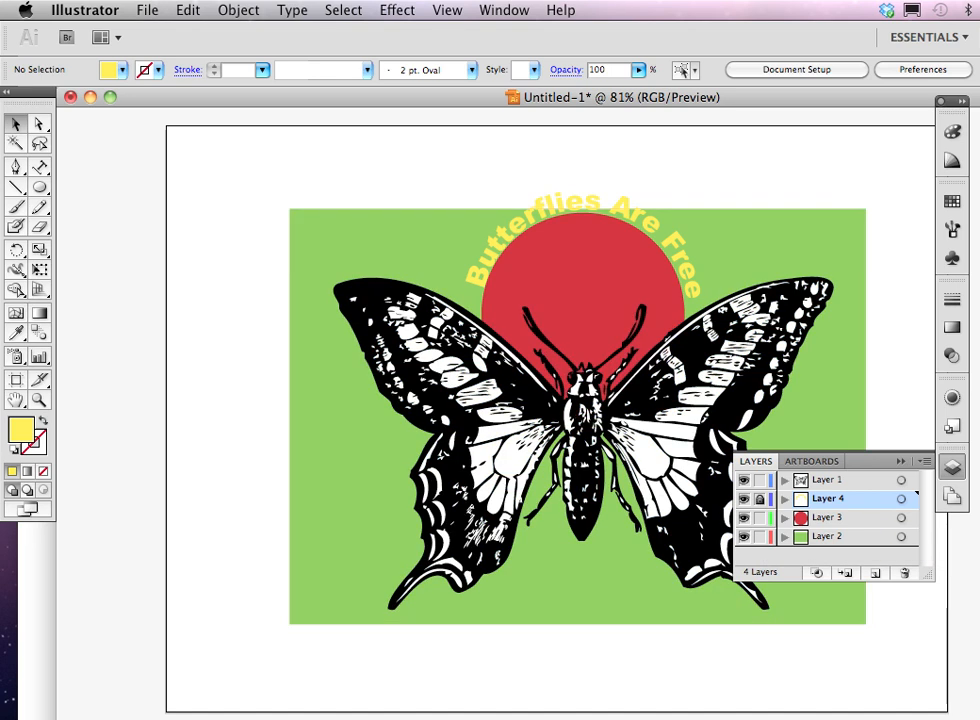
{"action": "key", "text": "cmd+a"}
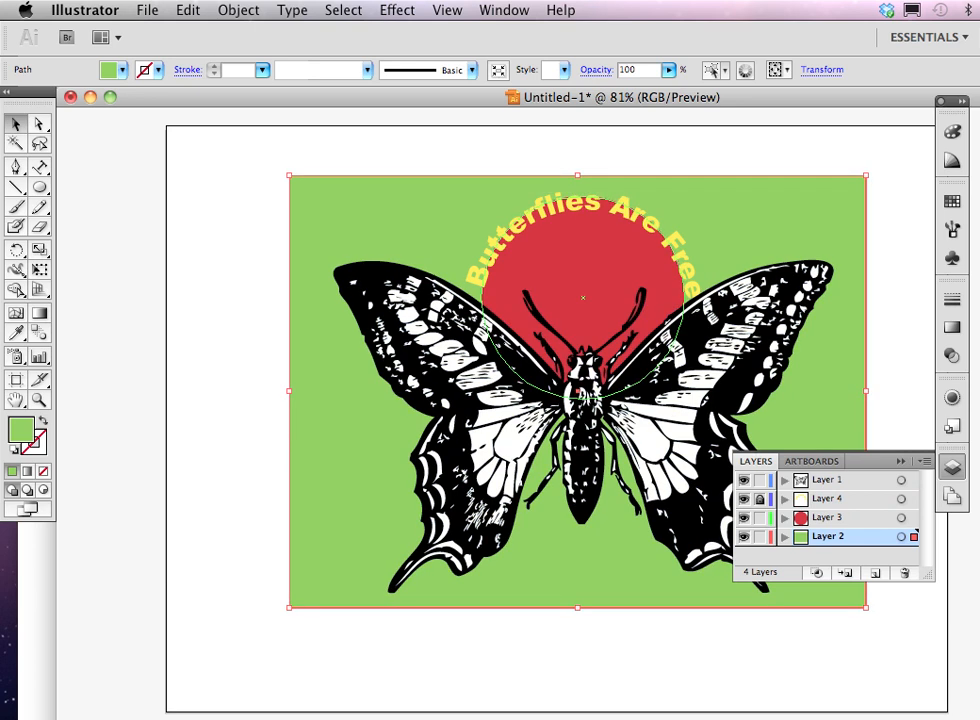
{"action": "left_click", "coordinate": [828, 517]}
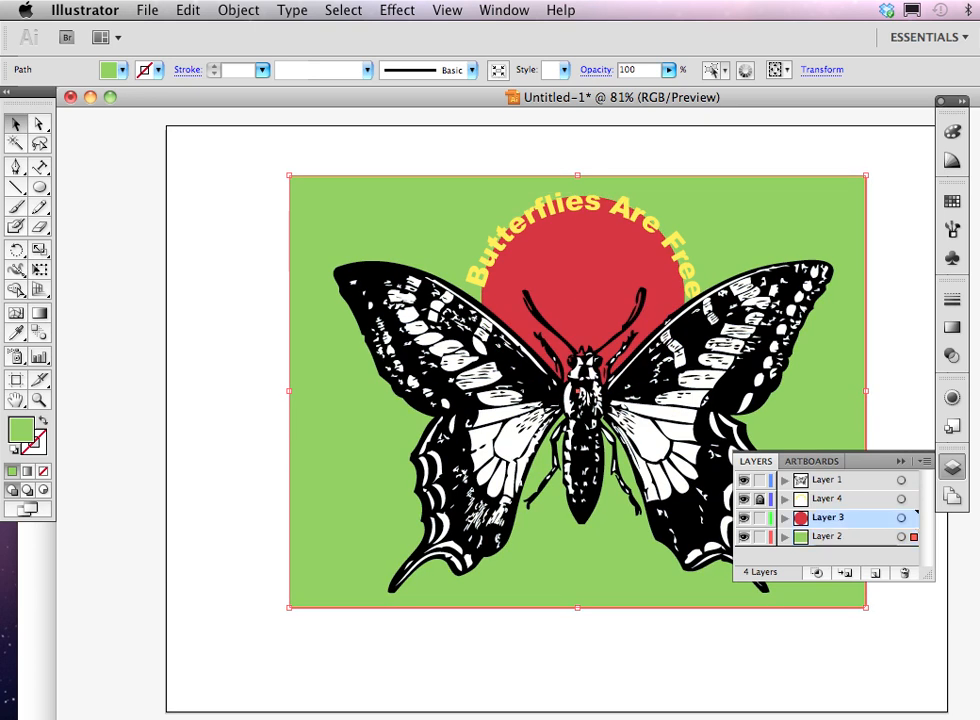